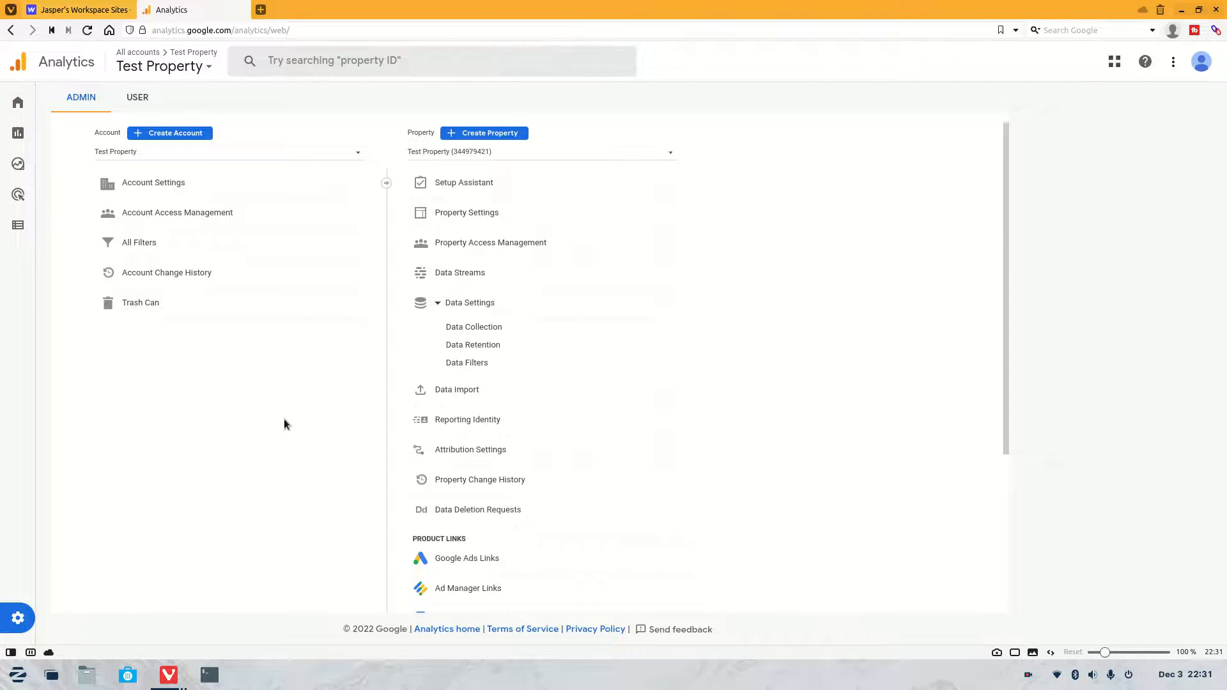
pyautogui.moveTo(396, 124)
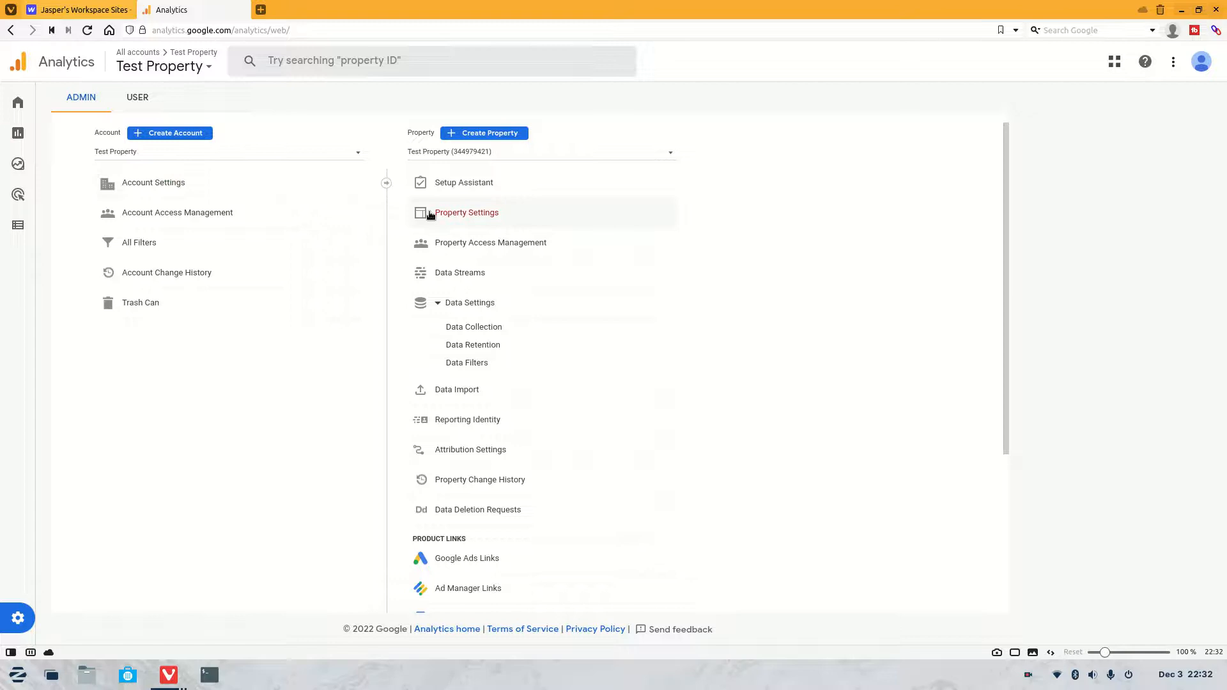
pyautogui.moveTo(483, 132)
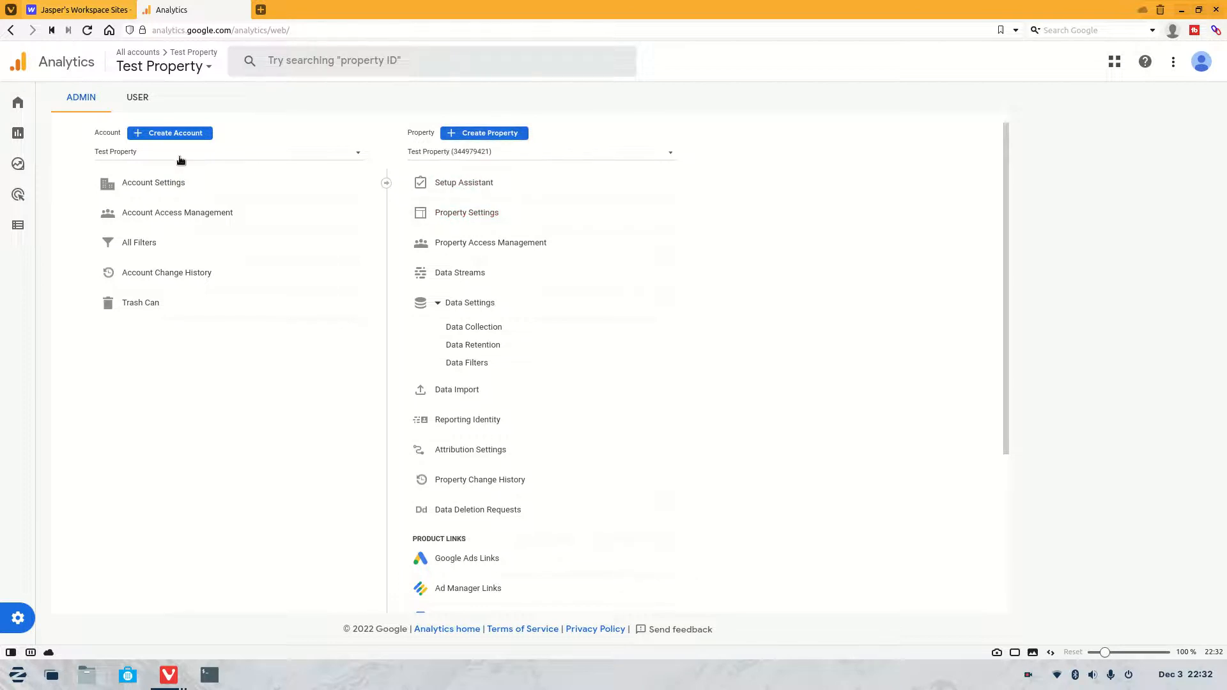
pyautogui.moveTo(130, 166)
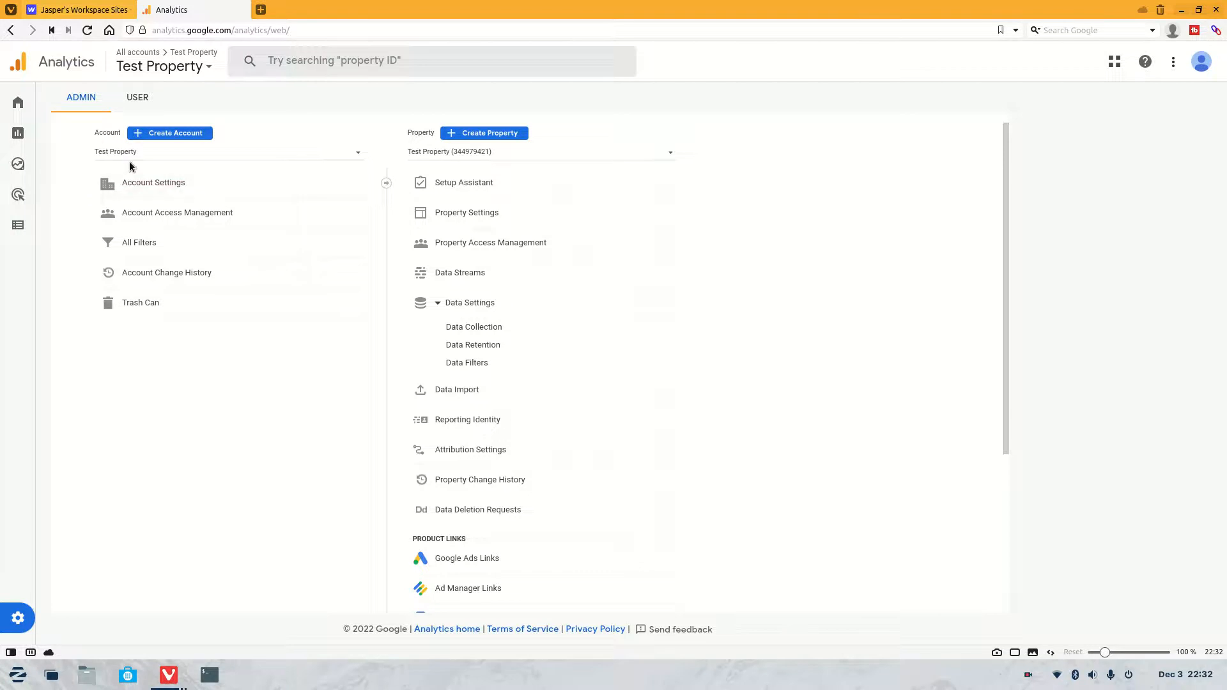
pyautogui.moveTo(303, 238)
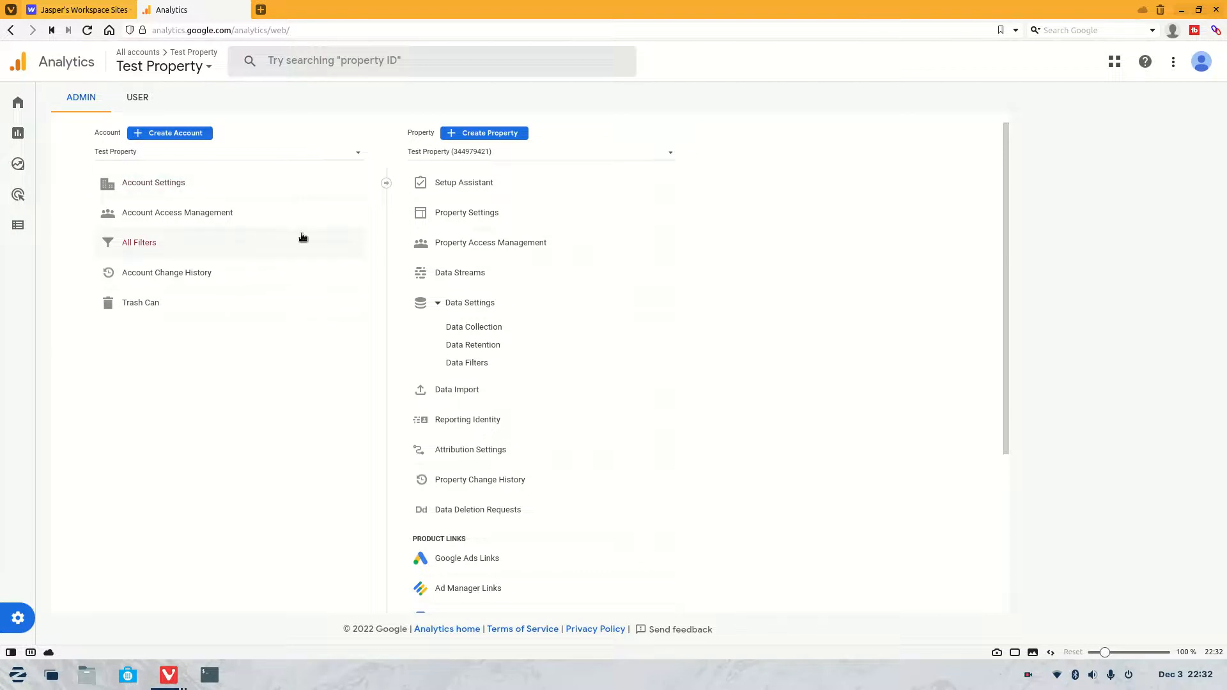
pyautogui.moveTo(170, 132)
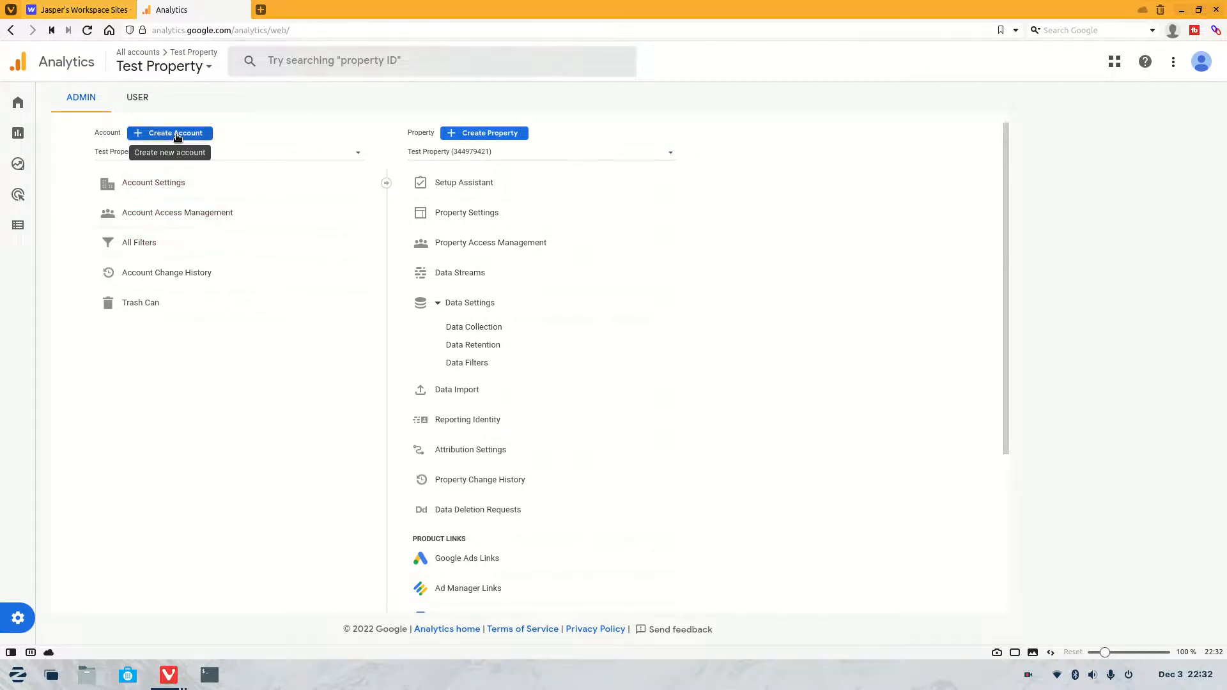
pyautogui.moveTo(185, 146)
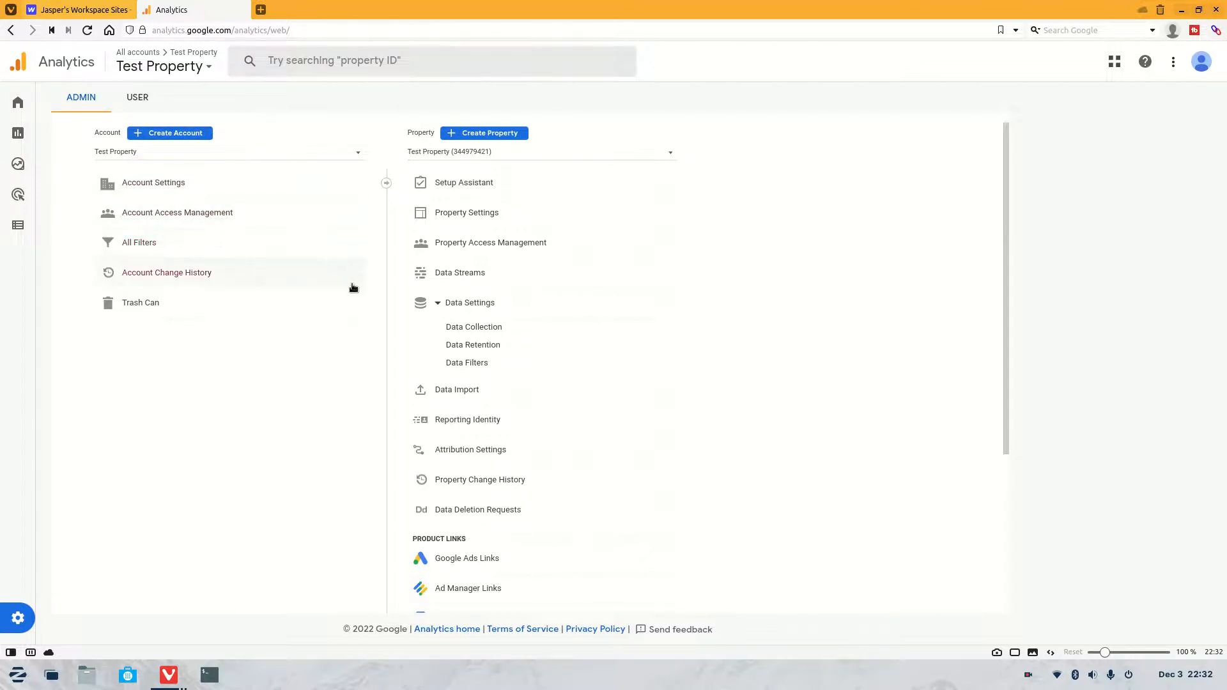
pyautogui.moveTo(463, 183)
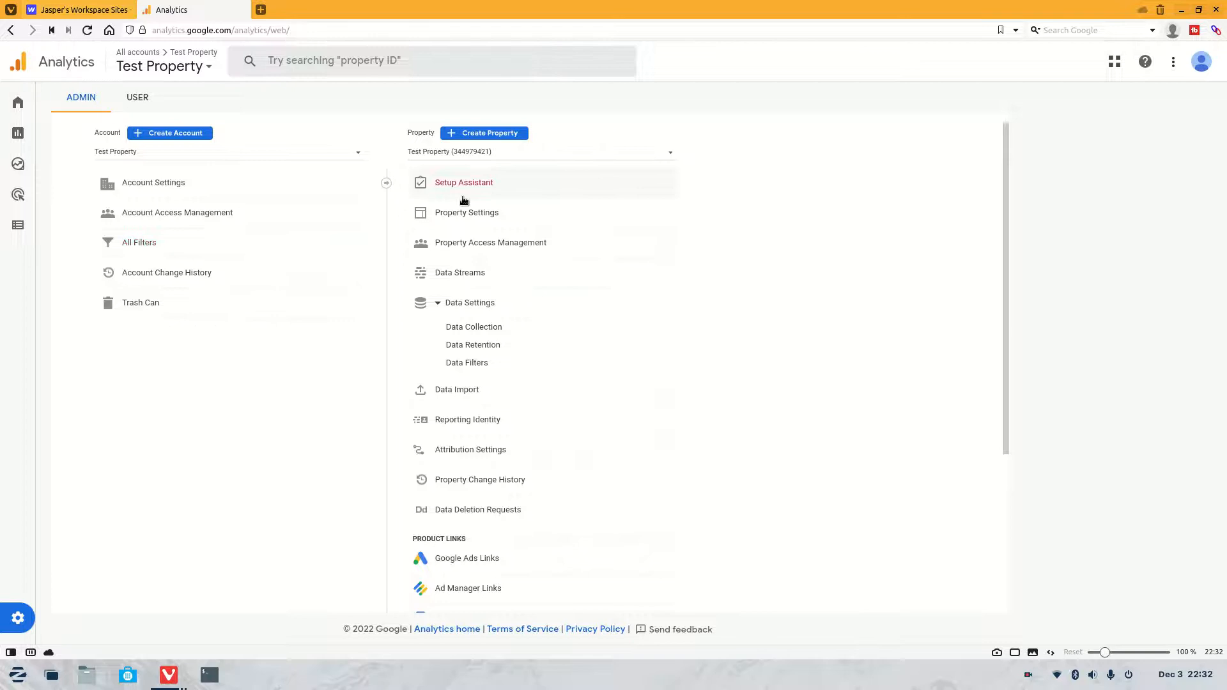
pyautogui.moveTo(483, 133)
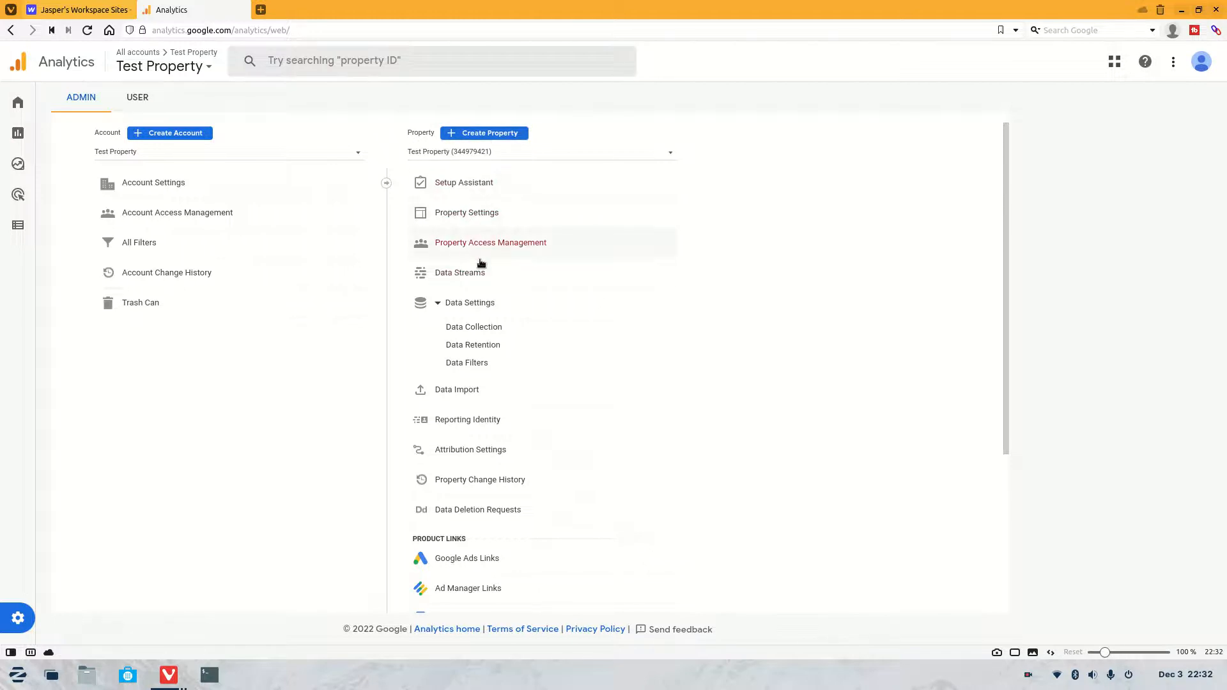
pyautogui.moveTo(460, 273)
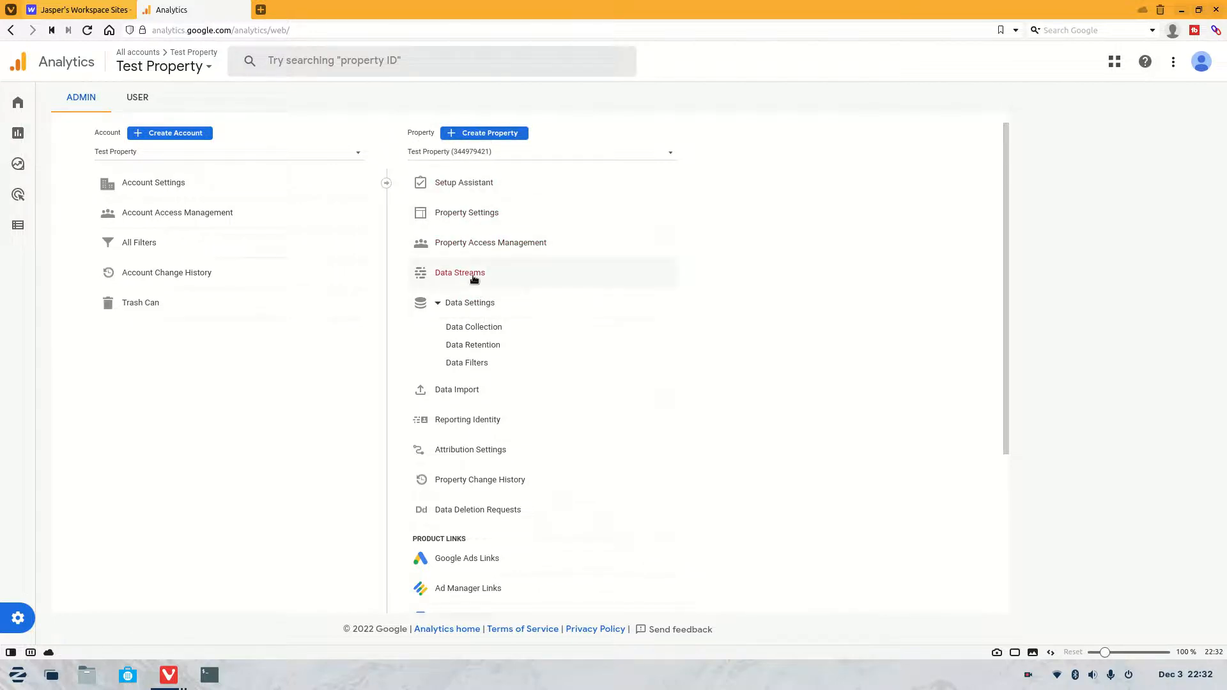
# Step: Start a new web data stream with website URL test.webflow.io
pyautogui.click(460, 272)
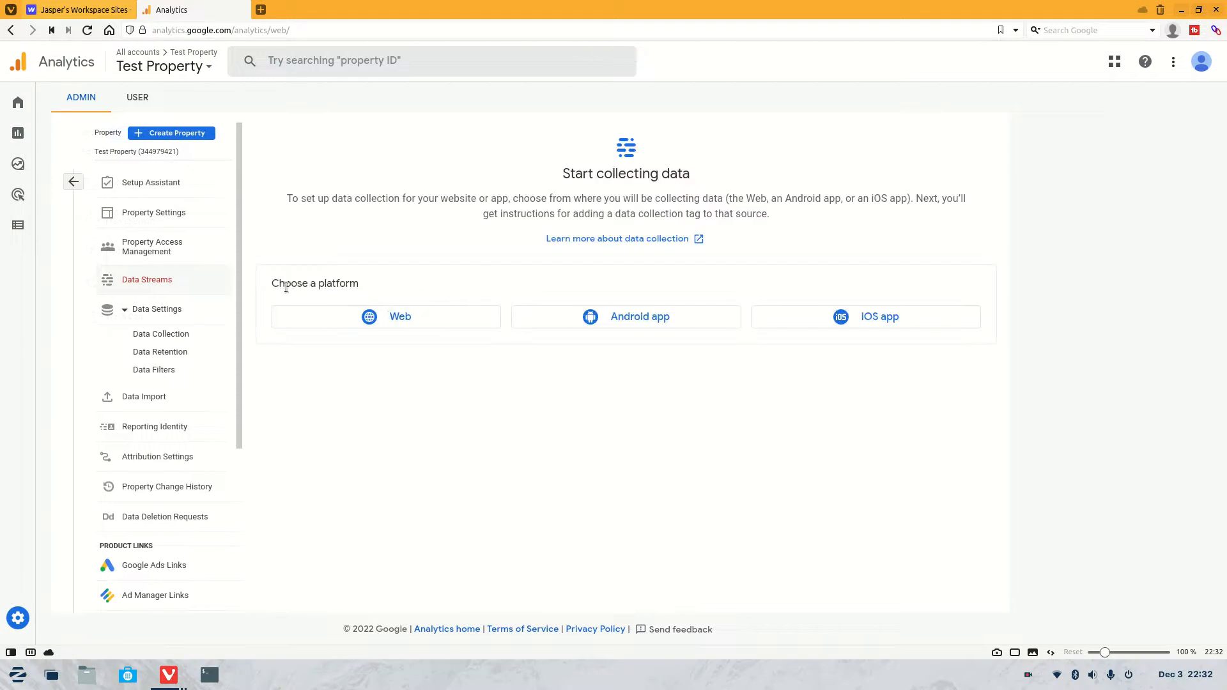
pyautogui.click(399, 316)
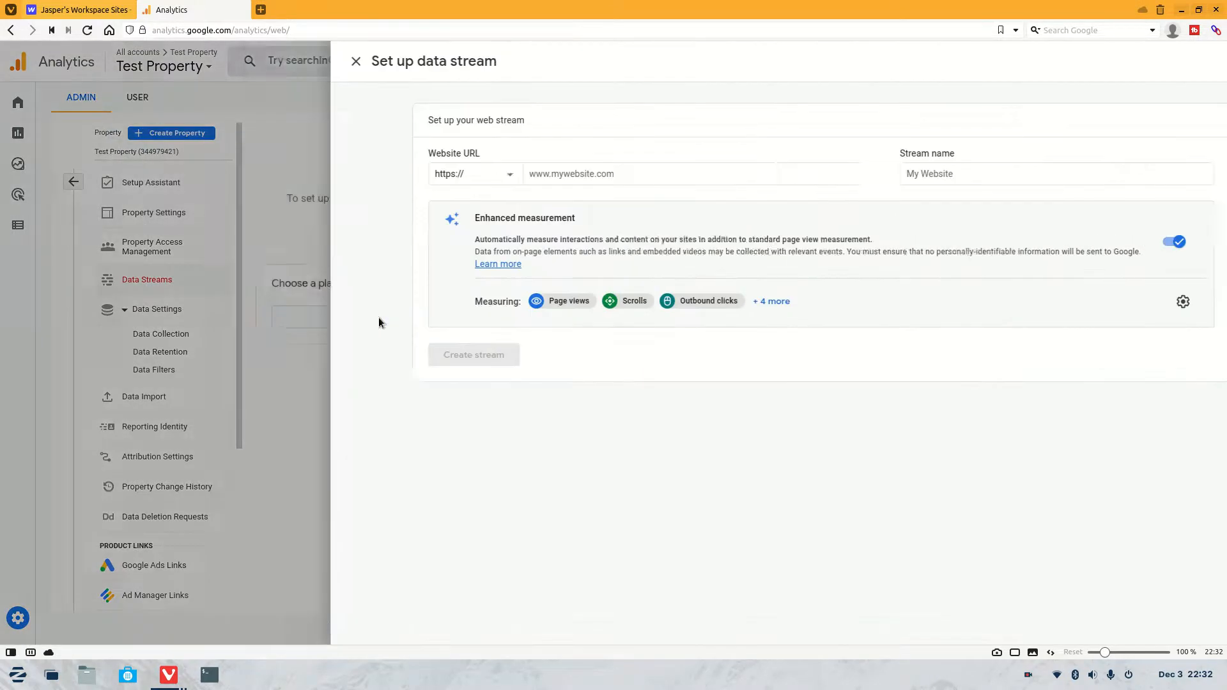
pyautogui.click(606, 173)
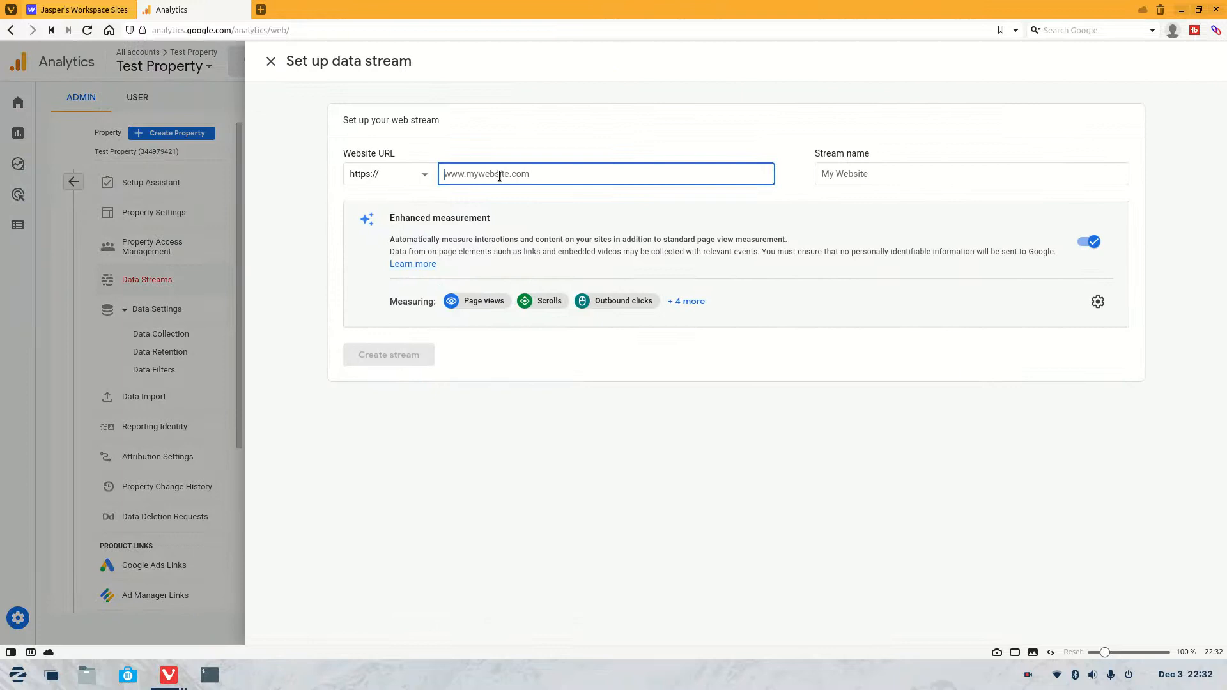
pyautogui.write('t')
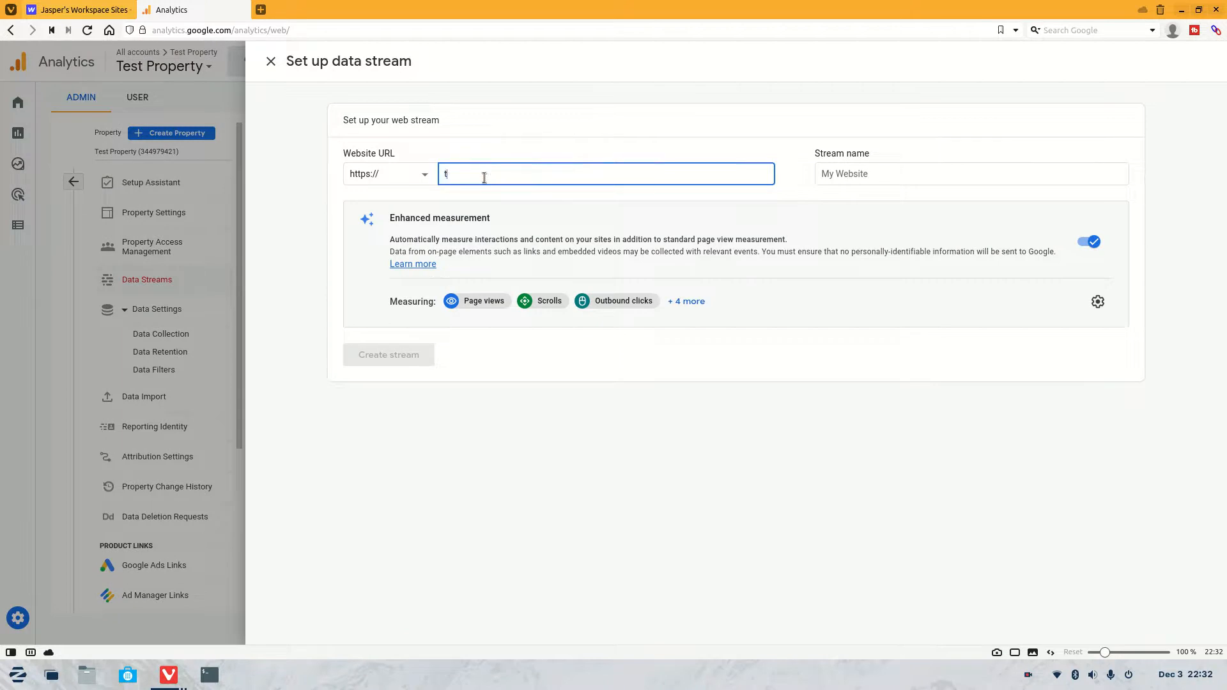
pyautogui.write('est.web')
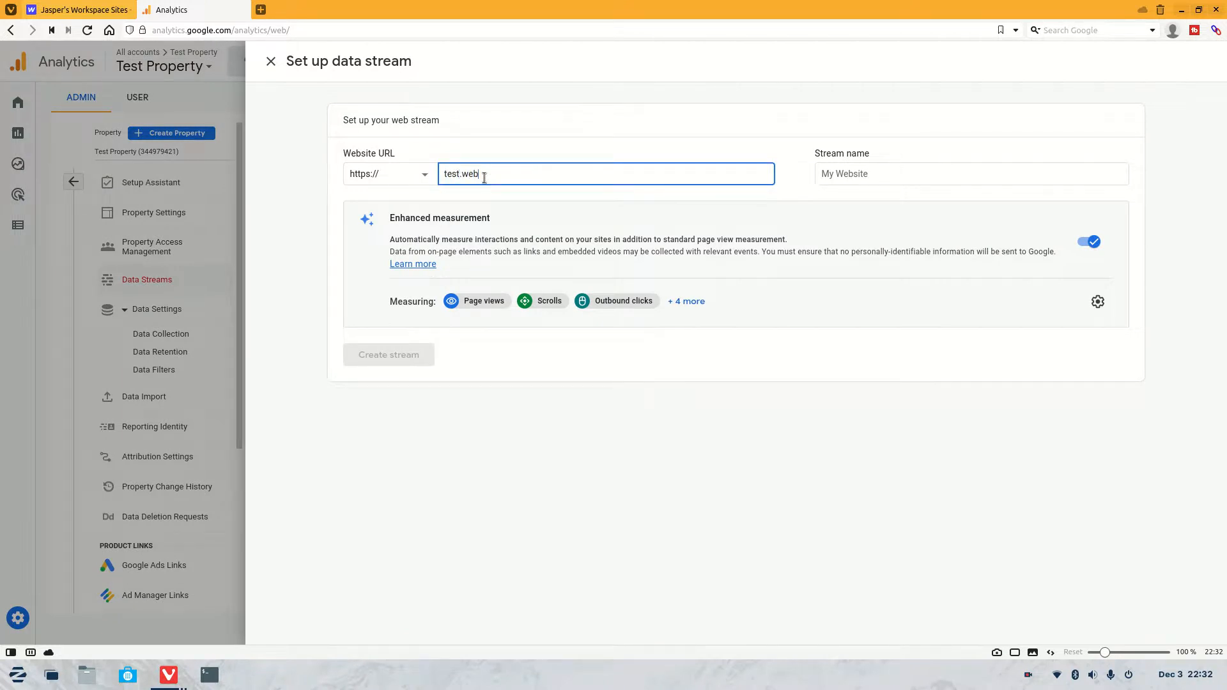
pyautogui.write('flow.')
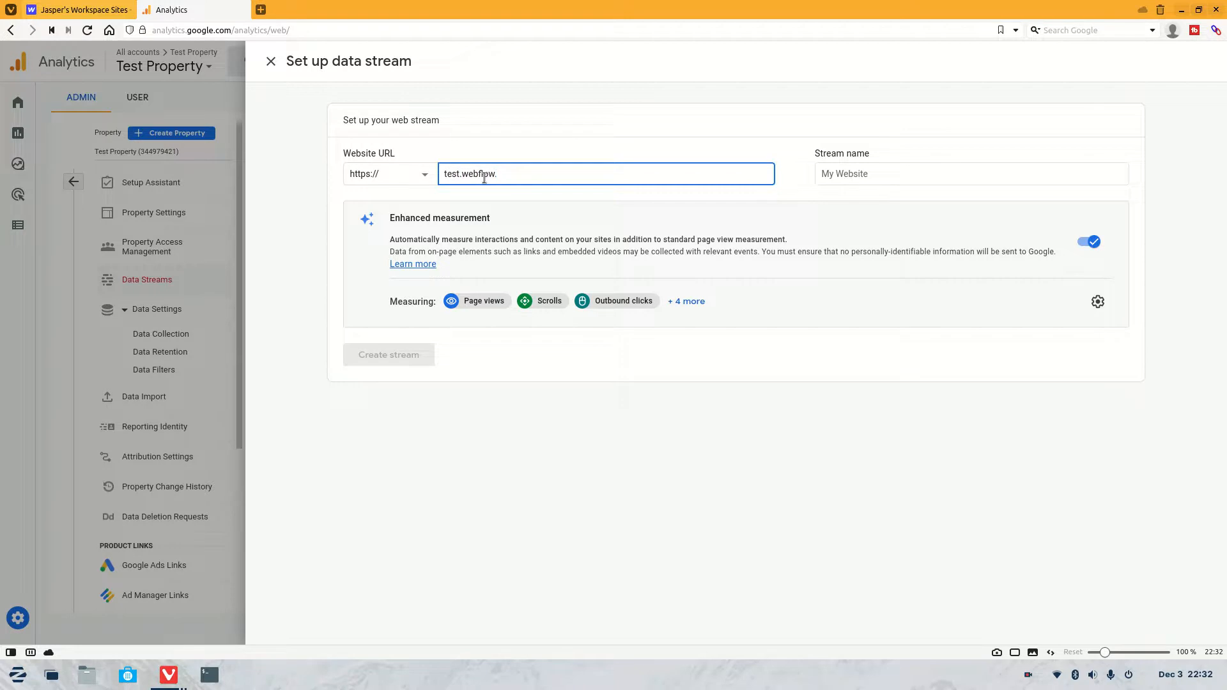
pyautogui.write('io')
pyautogui.click(972, 173)
pyautogui.write('T')
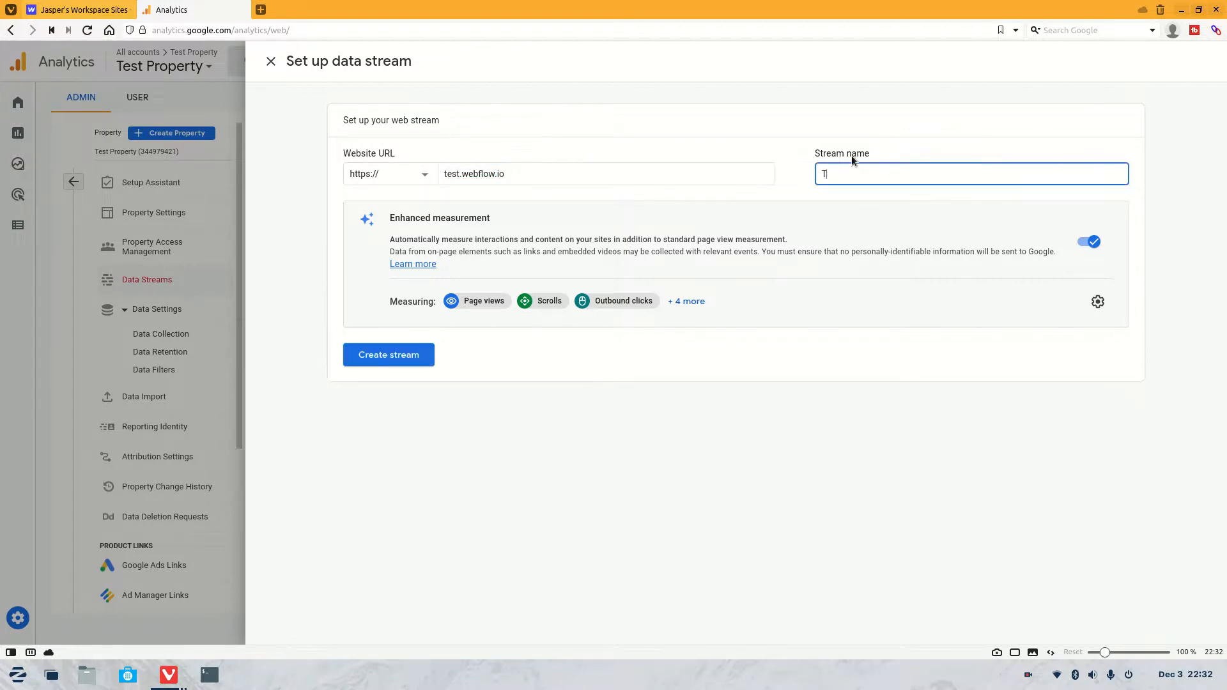
# Step: Name the stream Test Property and create it
pyautogui.write('est Prope')
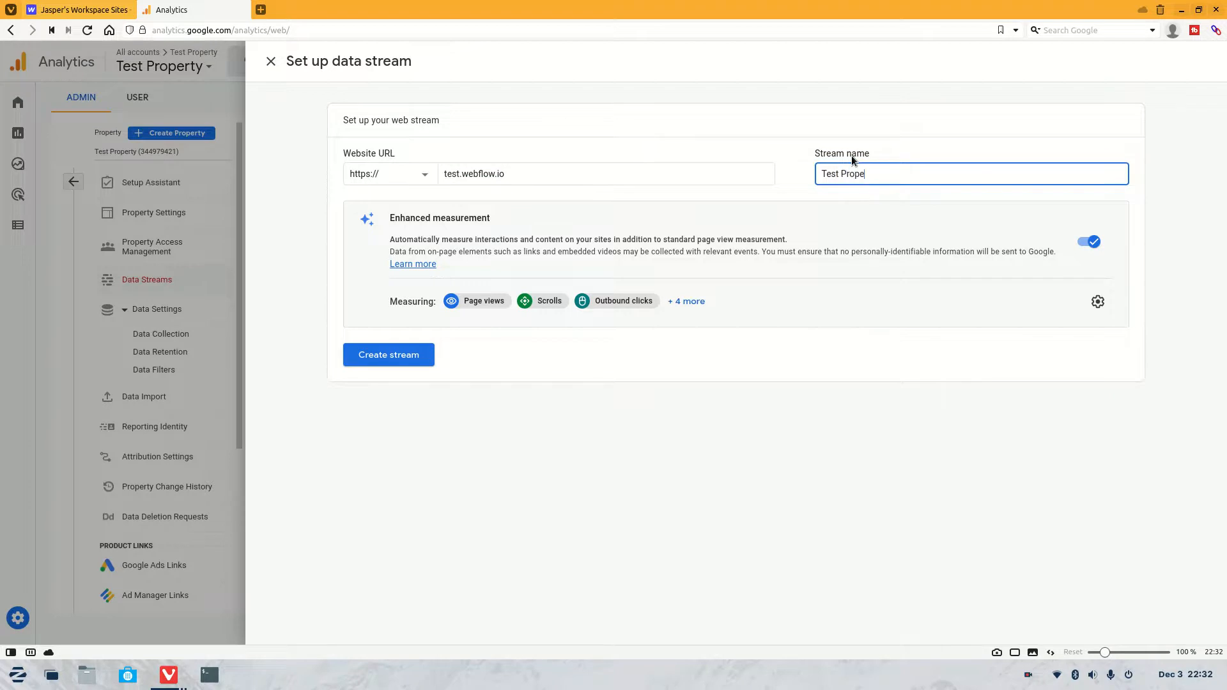
pyautogui.write('rty')
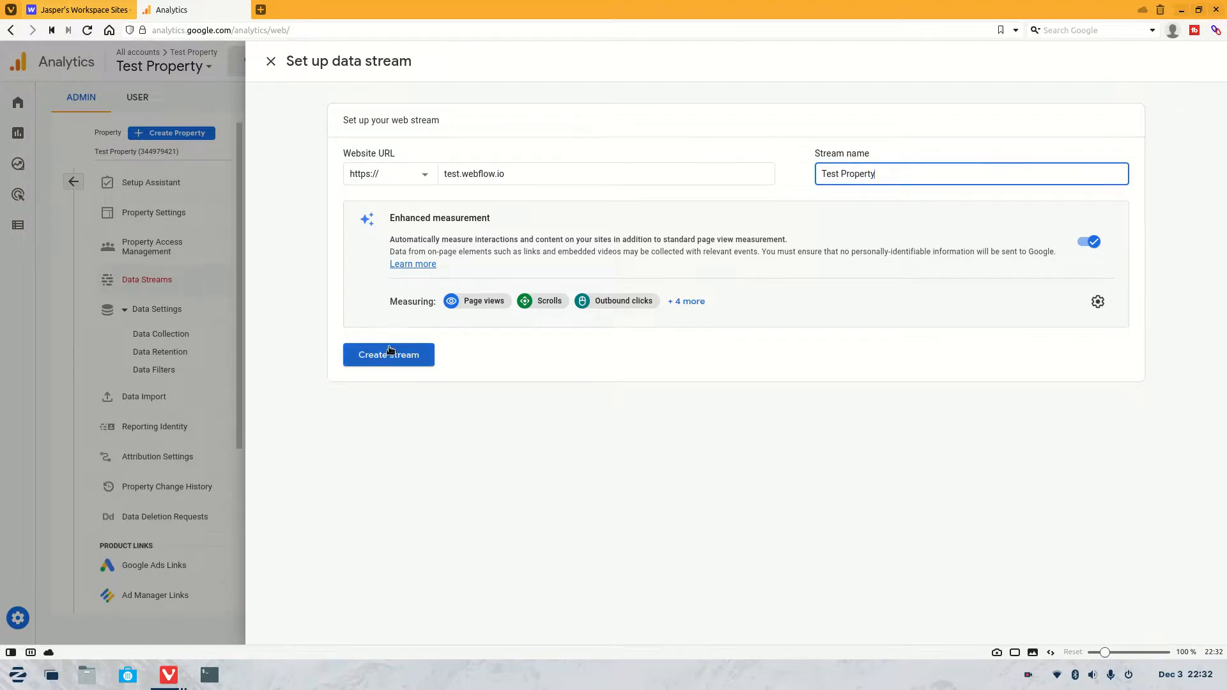
pyautogui.click(389, 354)
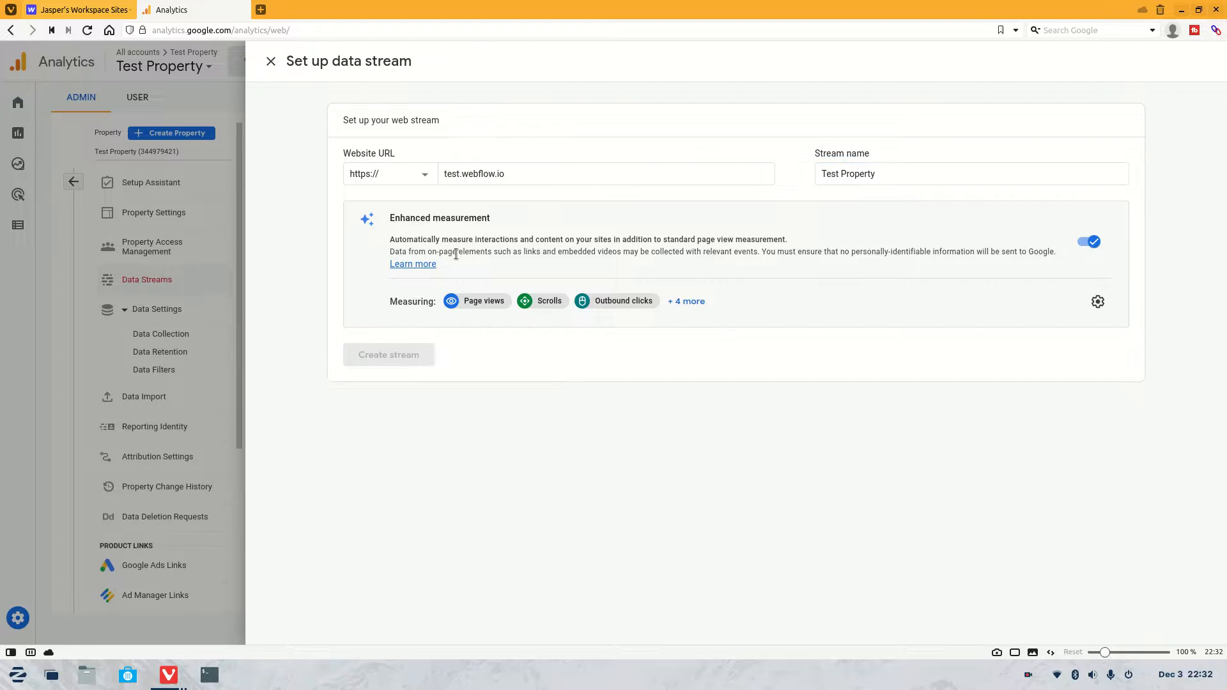
# Step: View the Test Property stream's tag instructions and choose manual installation
pyautogui.click(271, 61)
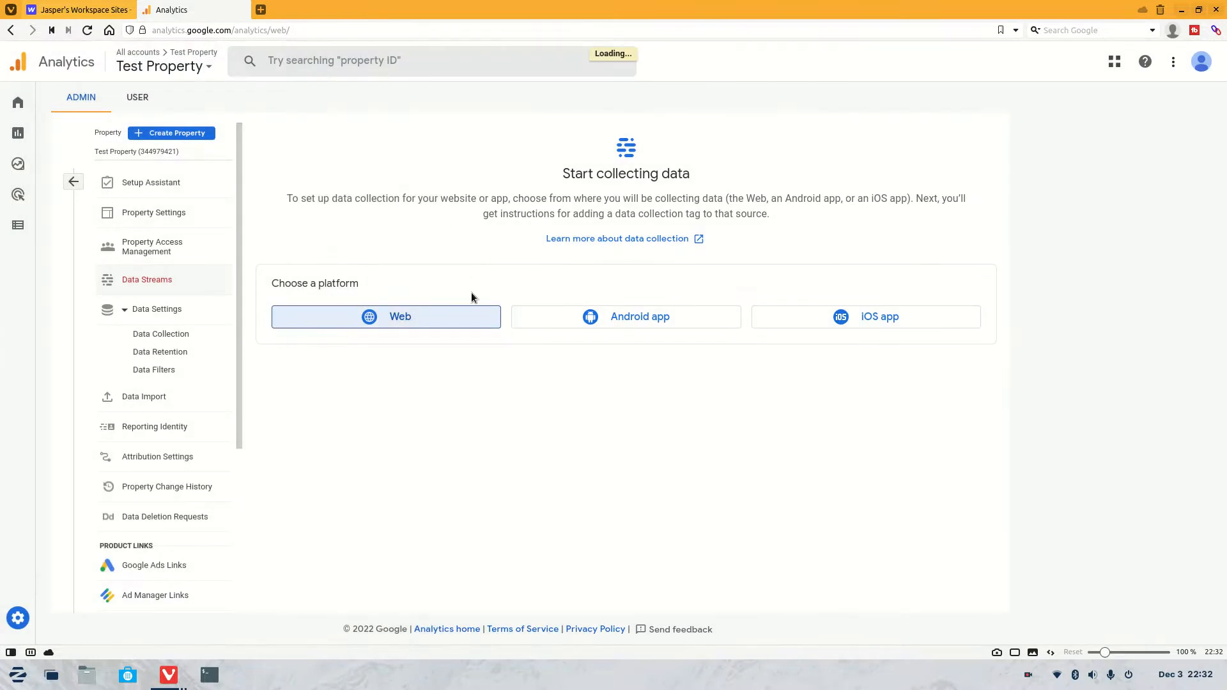
pyautogui.click(146, 280)
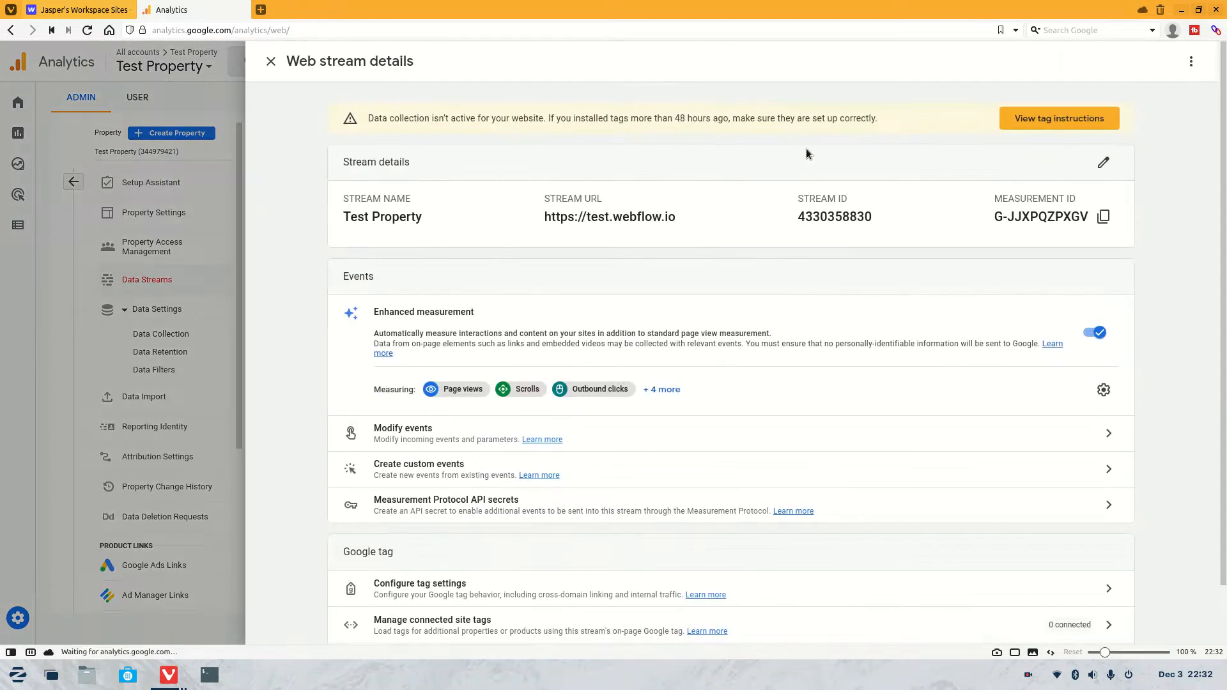
pyautogui.click(1058, 118)
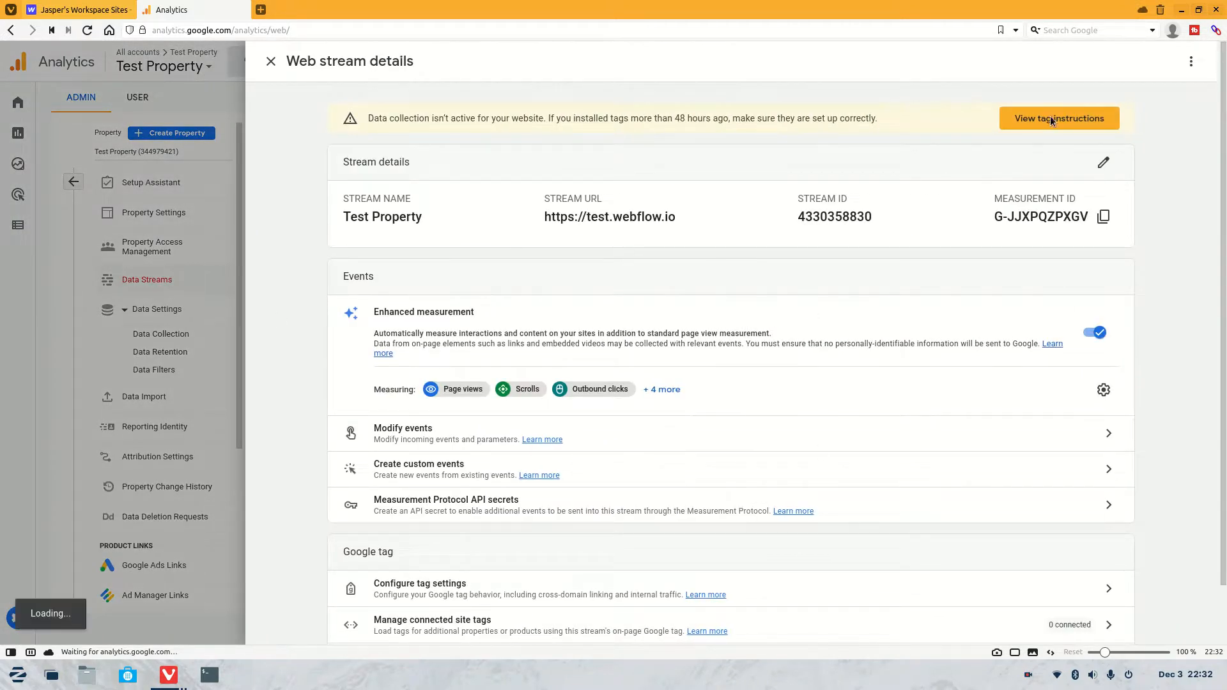
pyautogui.click(1058, 117)
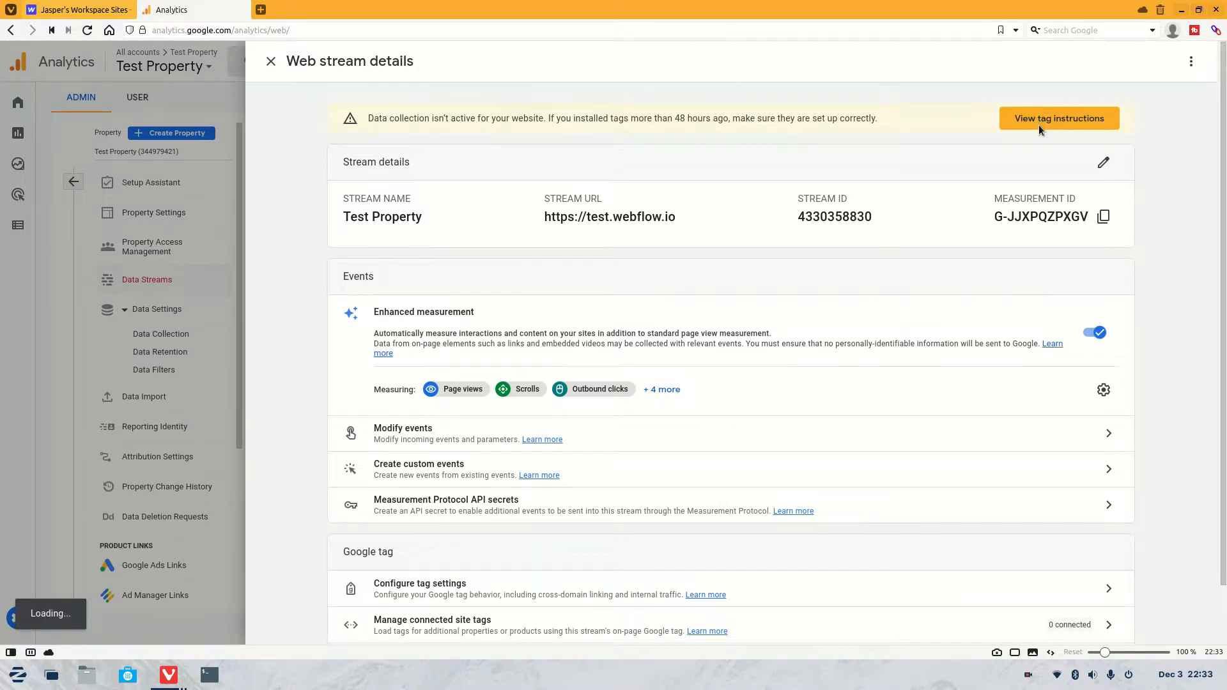
pyautogui.click(1058, 117)
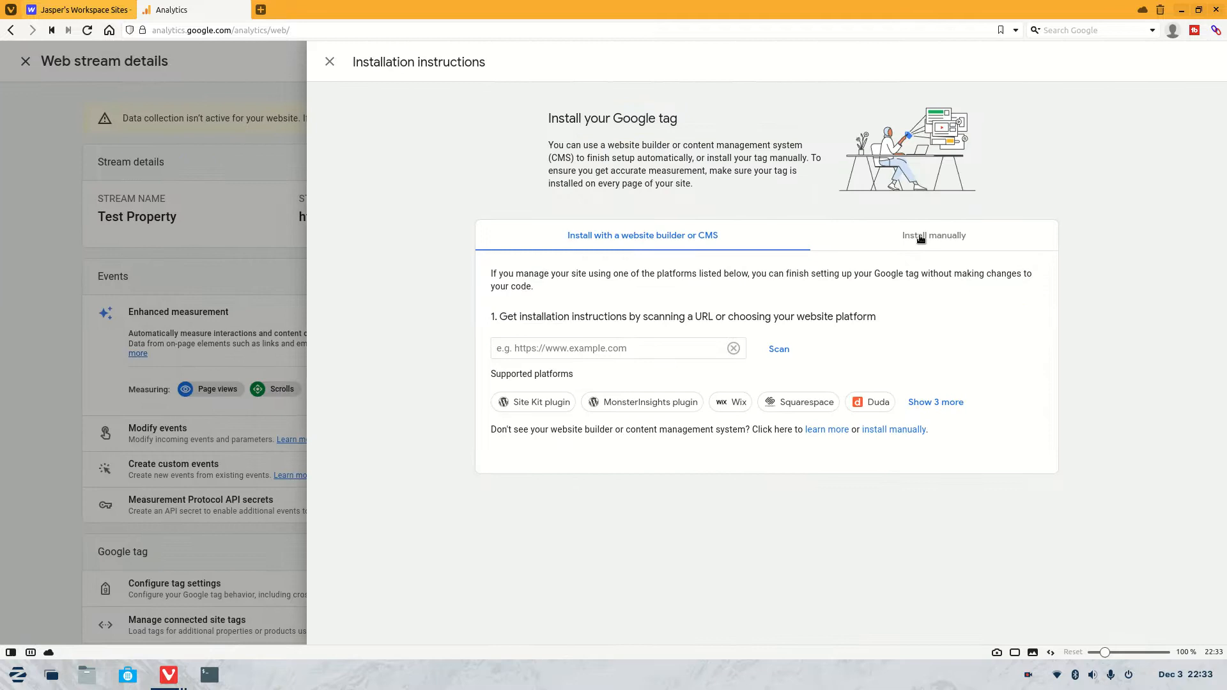
pyautogui.click(933, 235)
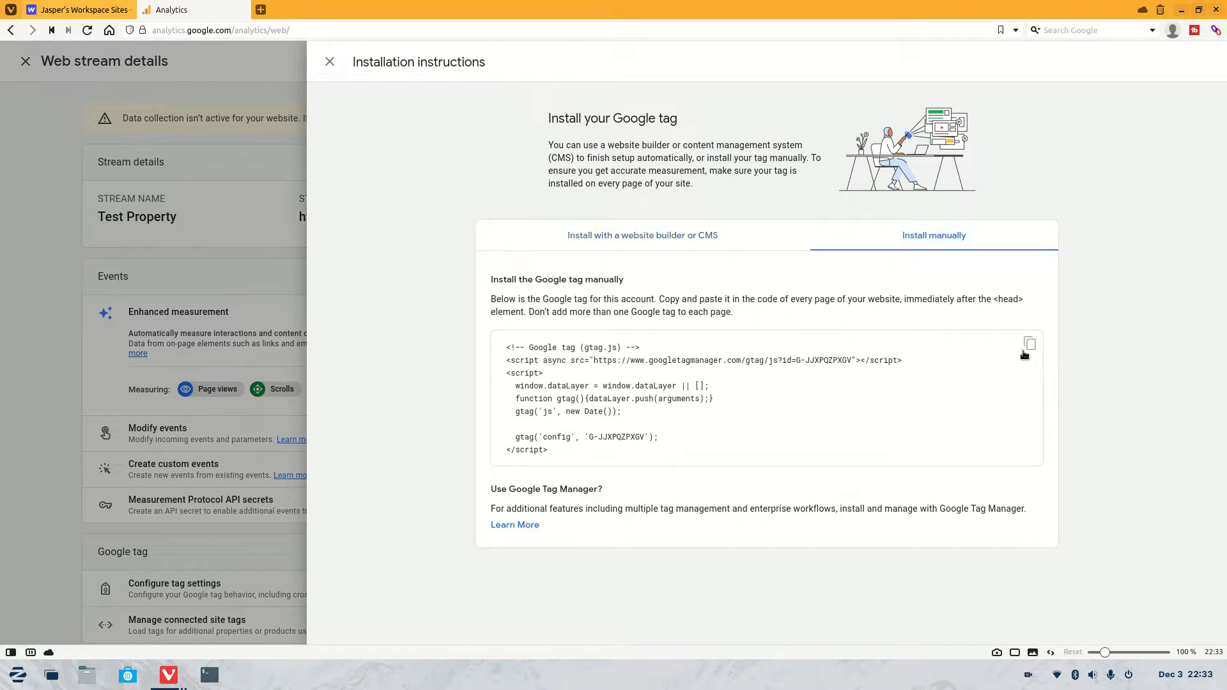
# Step: Copy the Google tag snippet and go to the Diamonds Forever site's settings in Webflow
pyautogui.click(1029, 344)
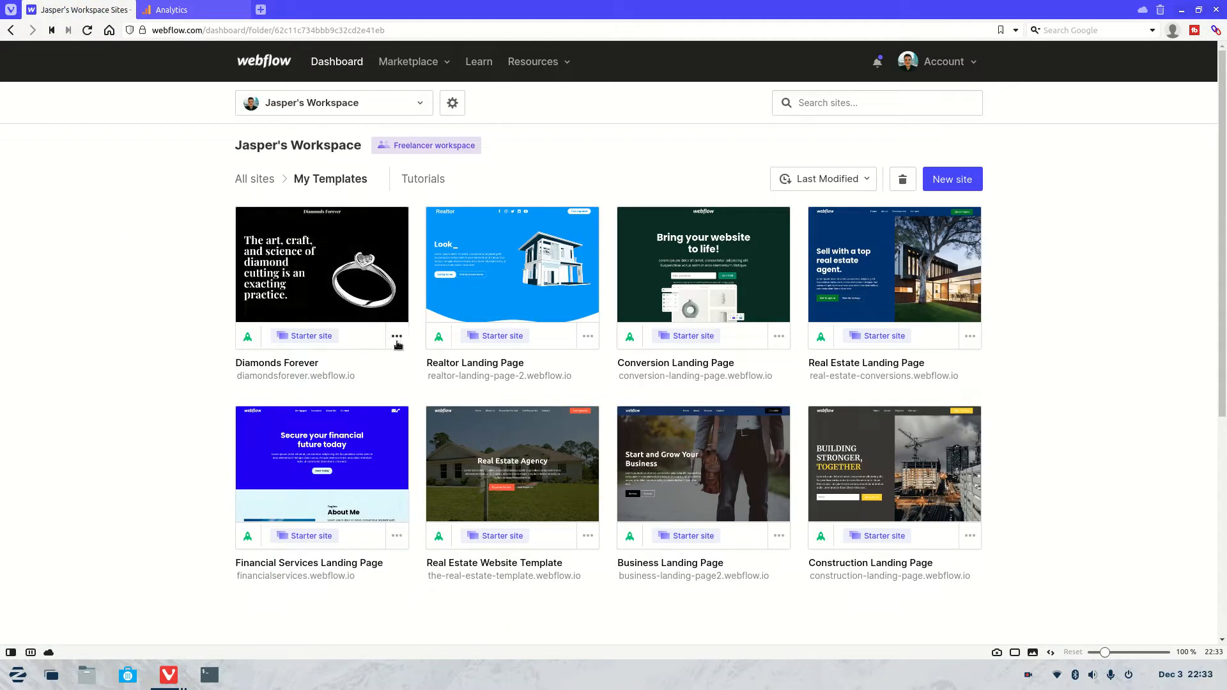
pyautogui.click(396, 337)
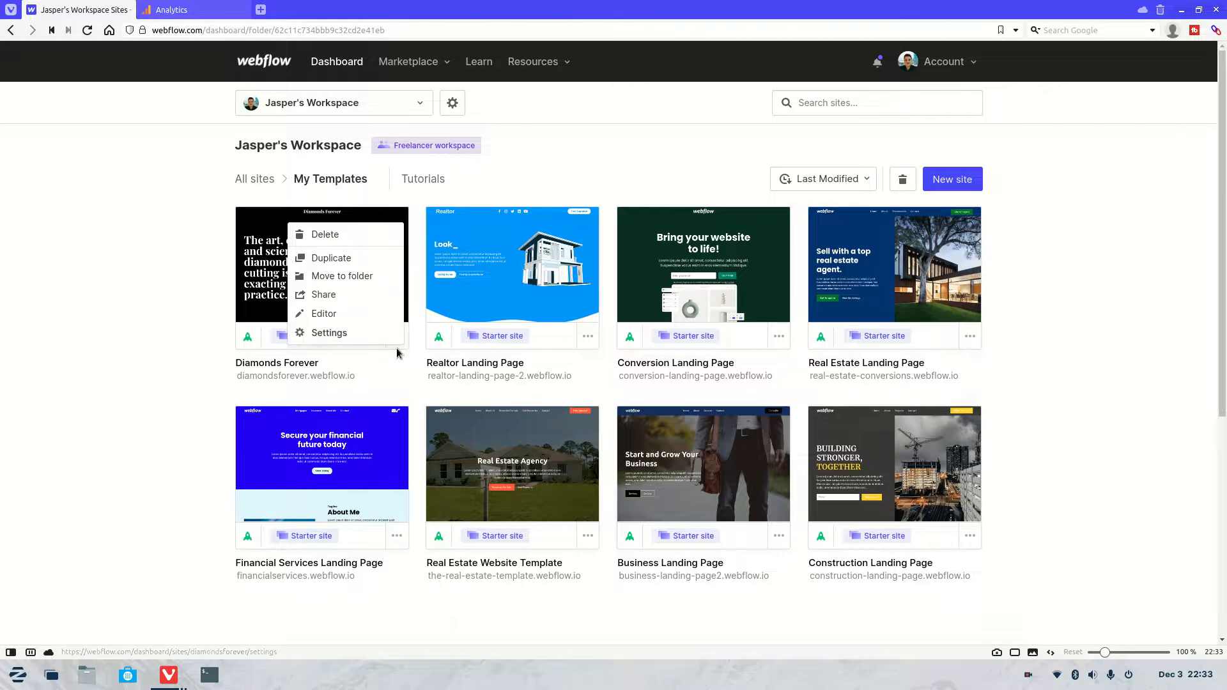
pyautogui.click(328, 332)
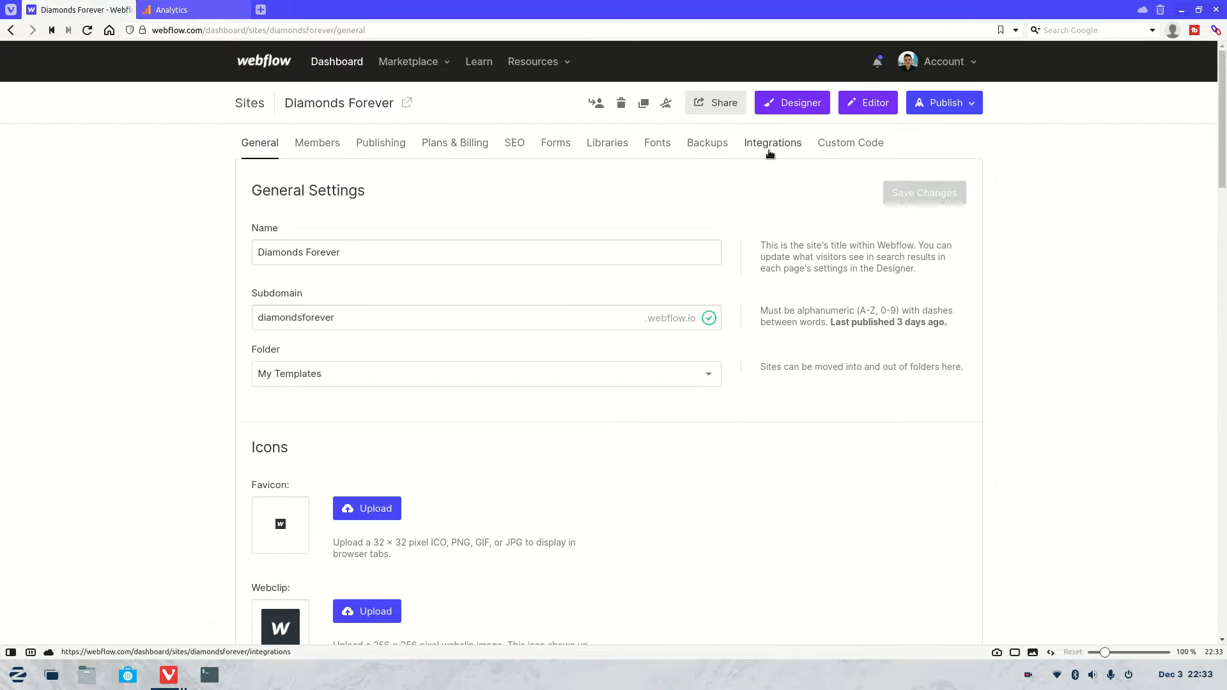
# Step: Review the Integrations settings, where the Google Analytics tracking ID field is empty
pyautogui.click(772, 142)
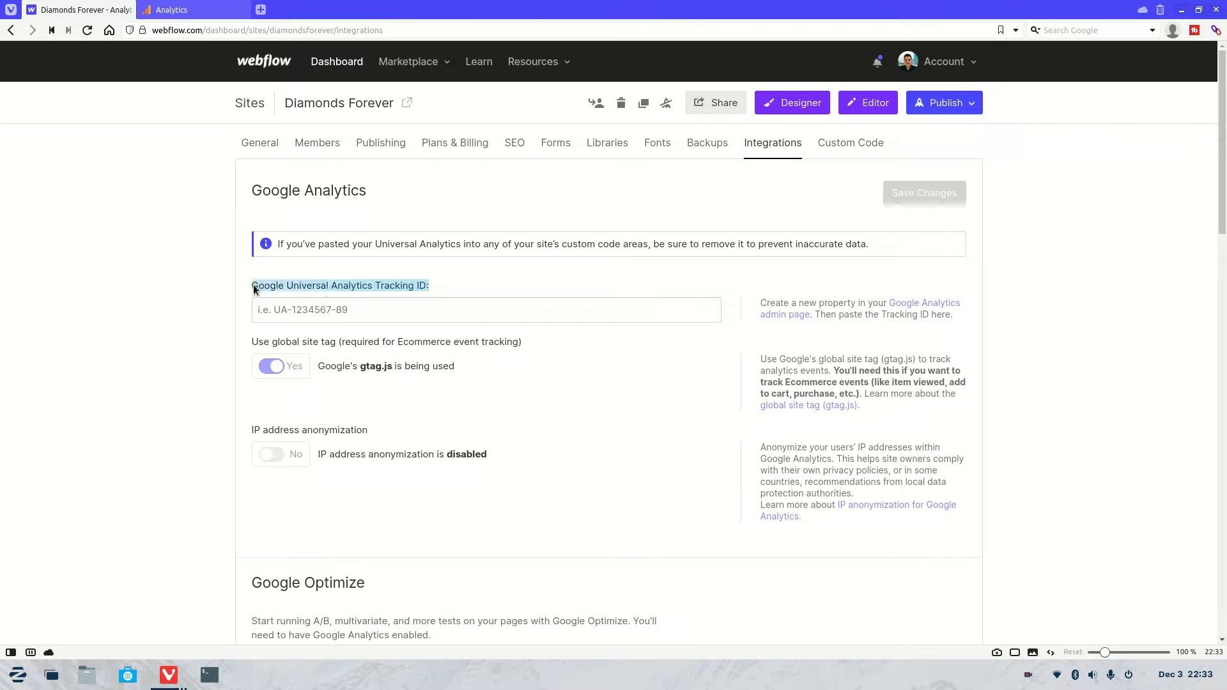
pyautogui.moveTo(360, 291)
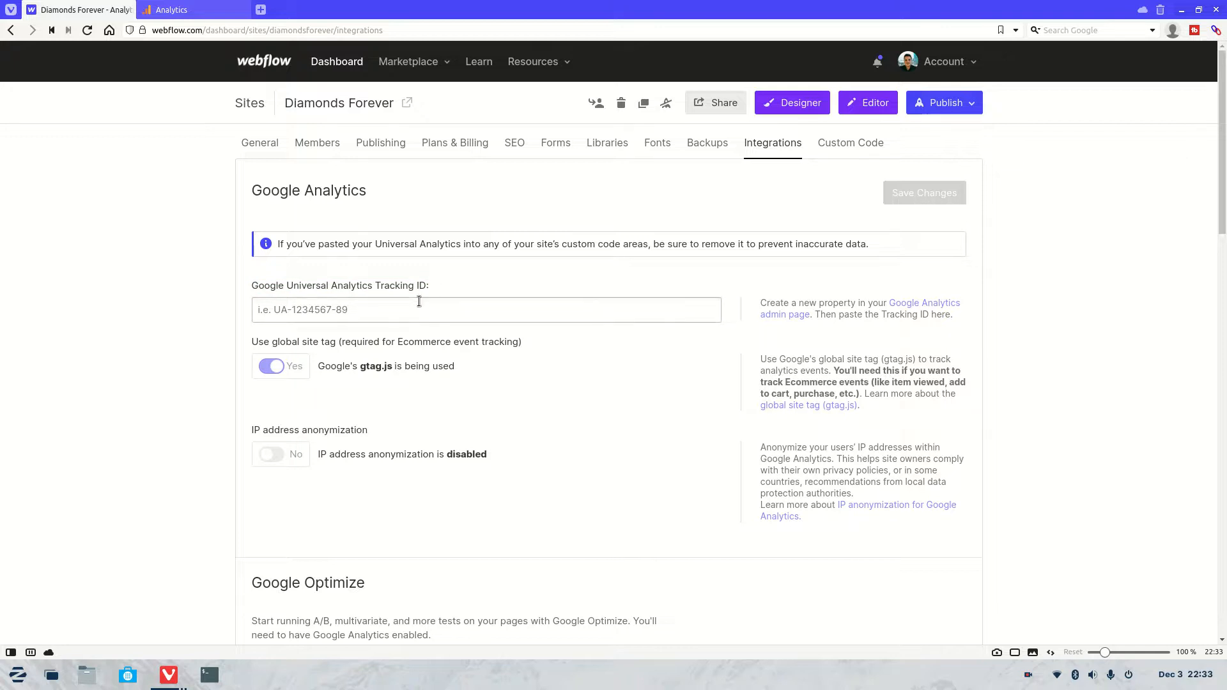
pyautogui.scroll(-3)
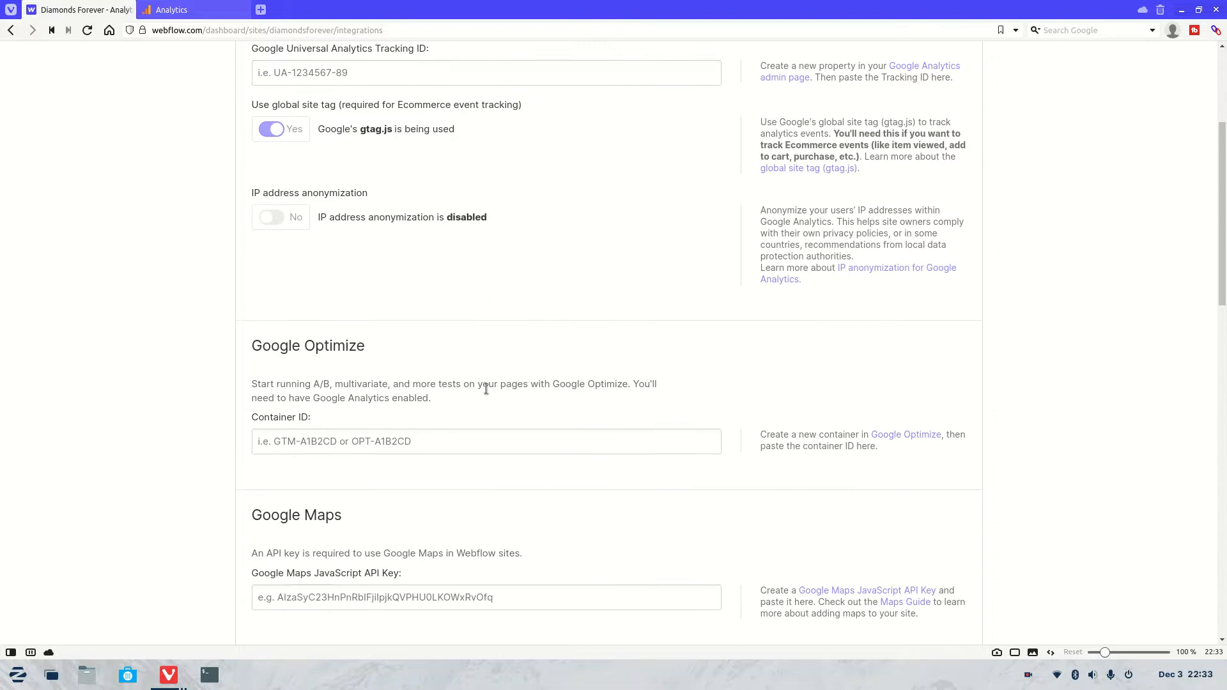
pyautogui.scroll(-3)
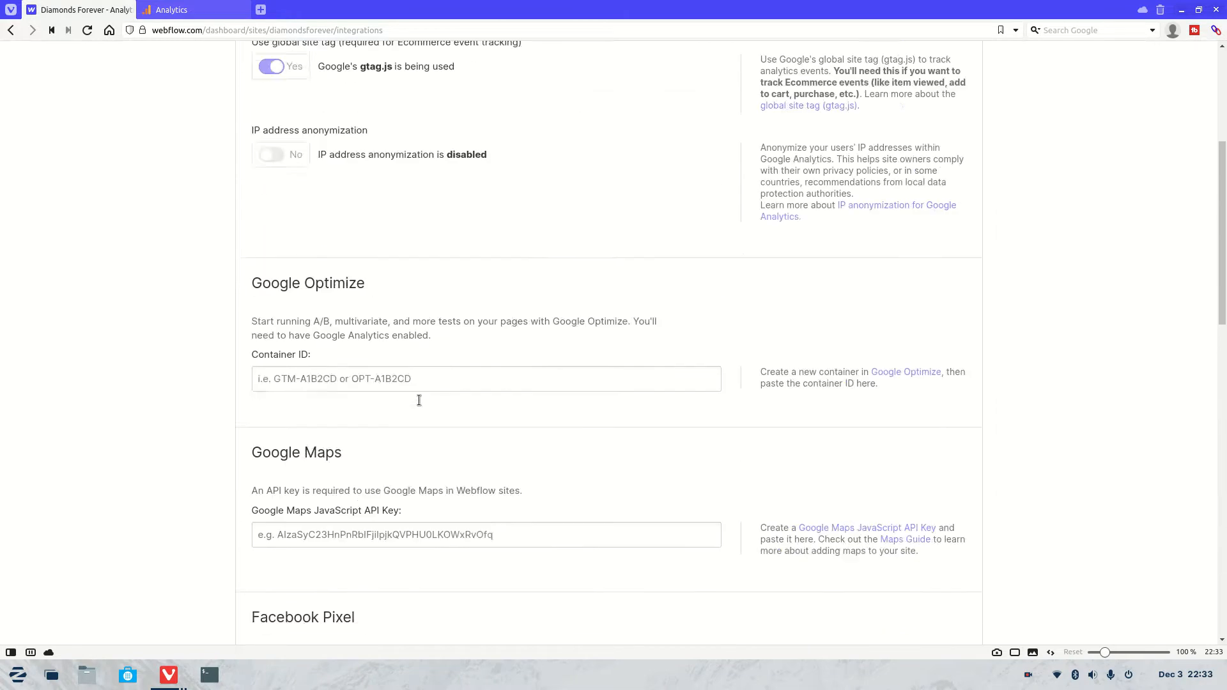
pyautogui.scroll(3)
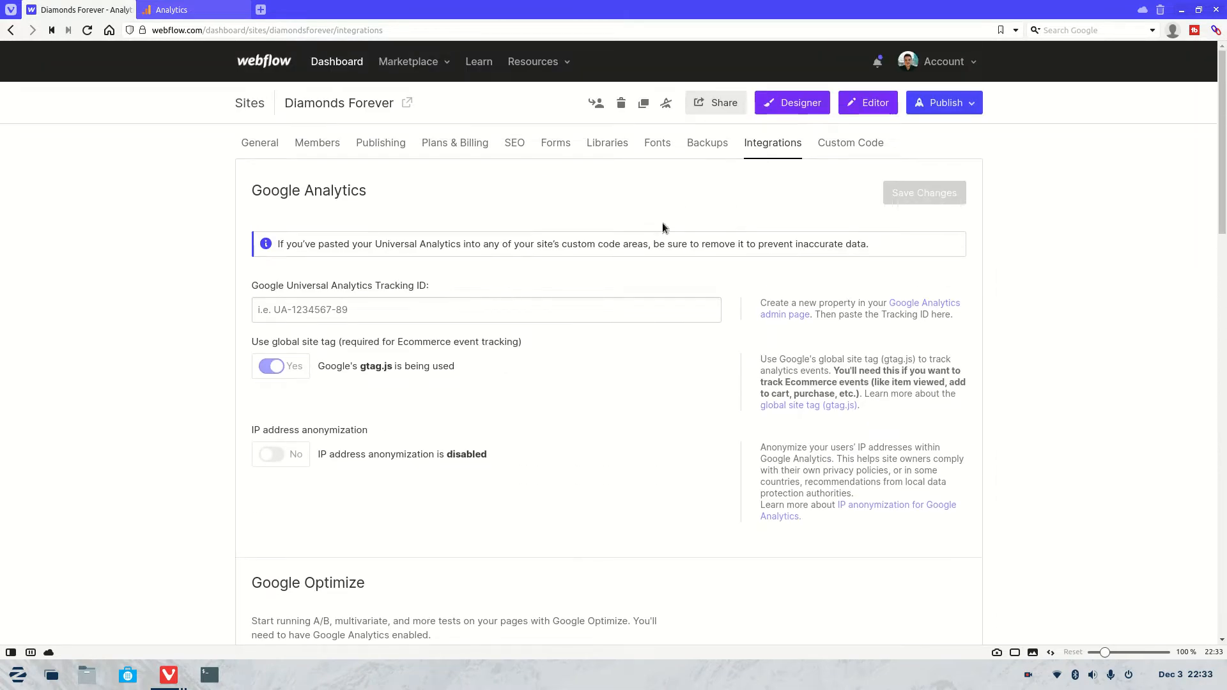
pyautogui.moveTo(850, 147)
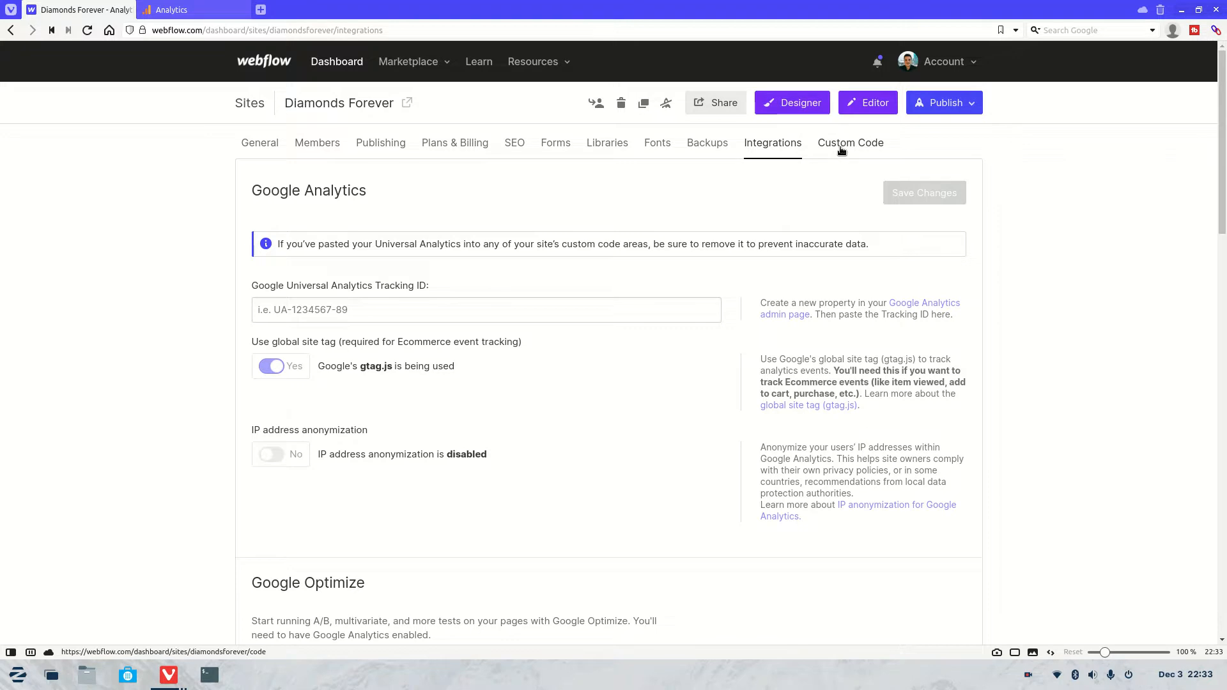
# Step: Paste the Google tag into the site's Head Code under Custom Code and save the changes
pyautogui.click(850, 142)
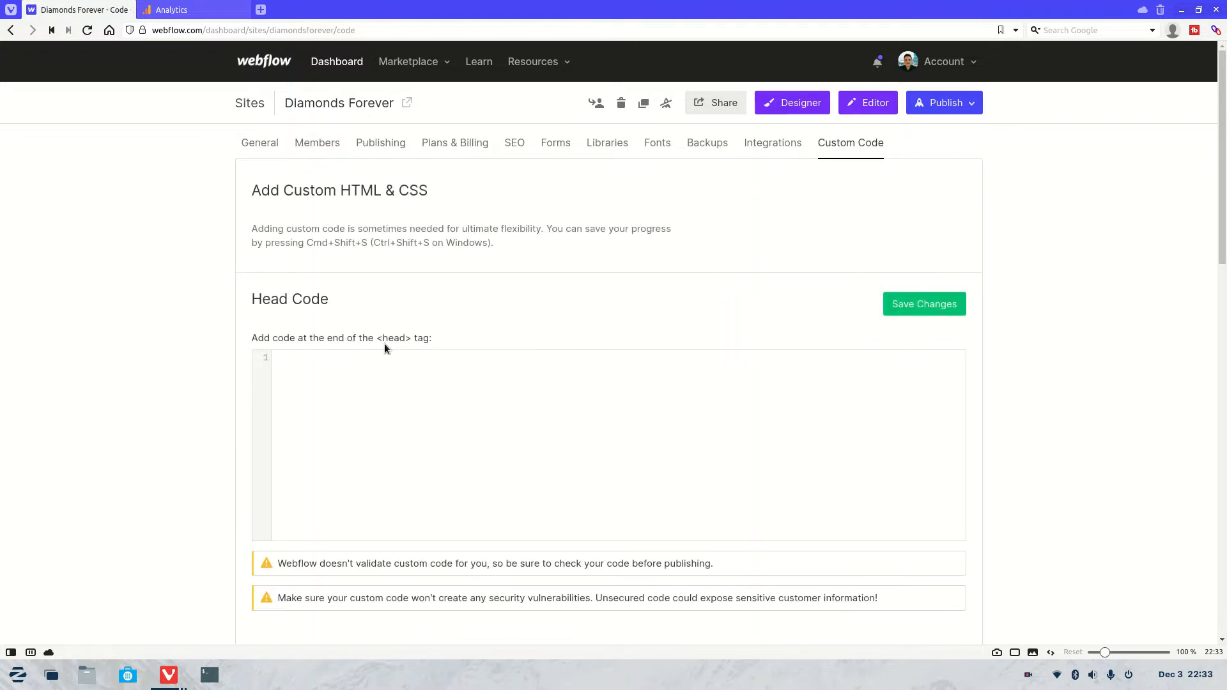
pyautogui.doubleClick(291, 299)
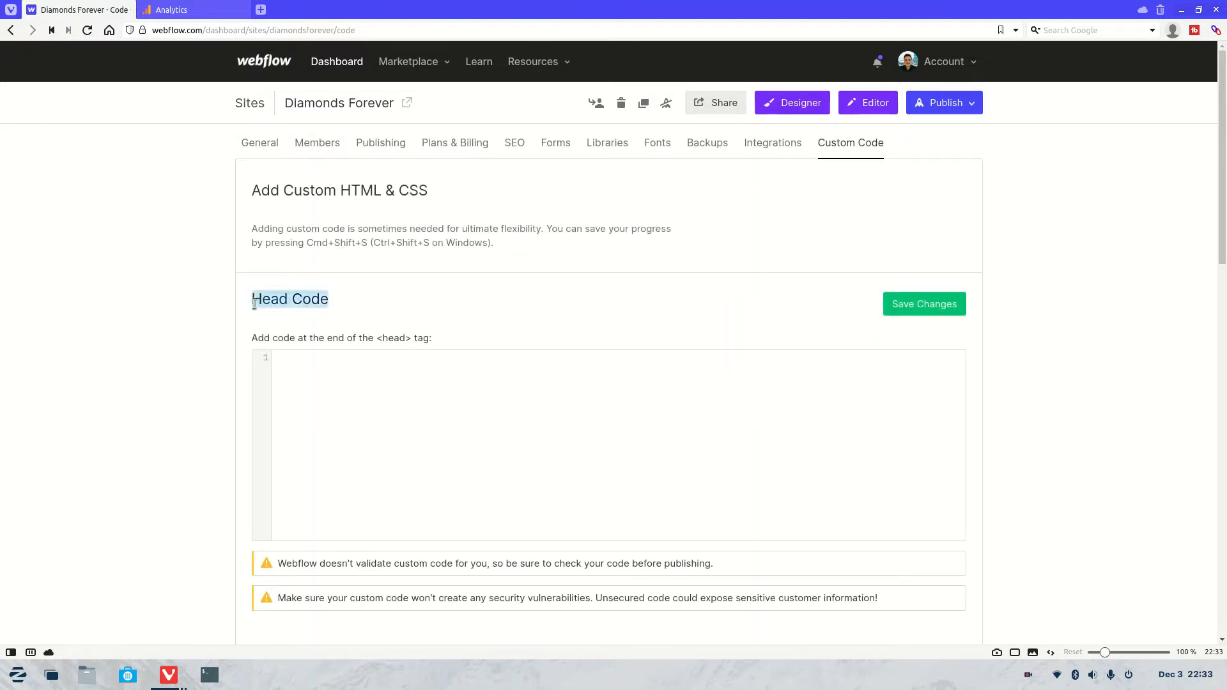
pyautogui.click(361, 400)
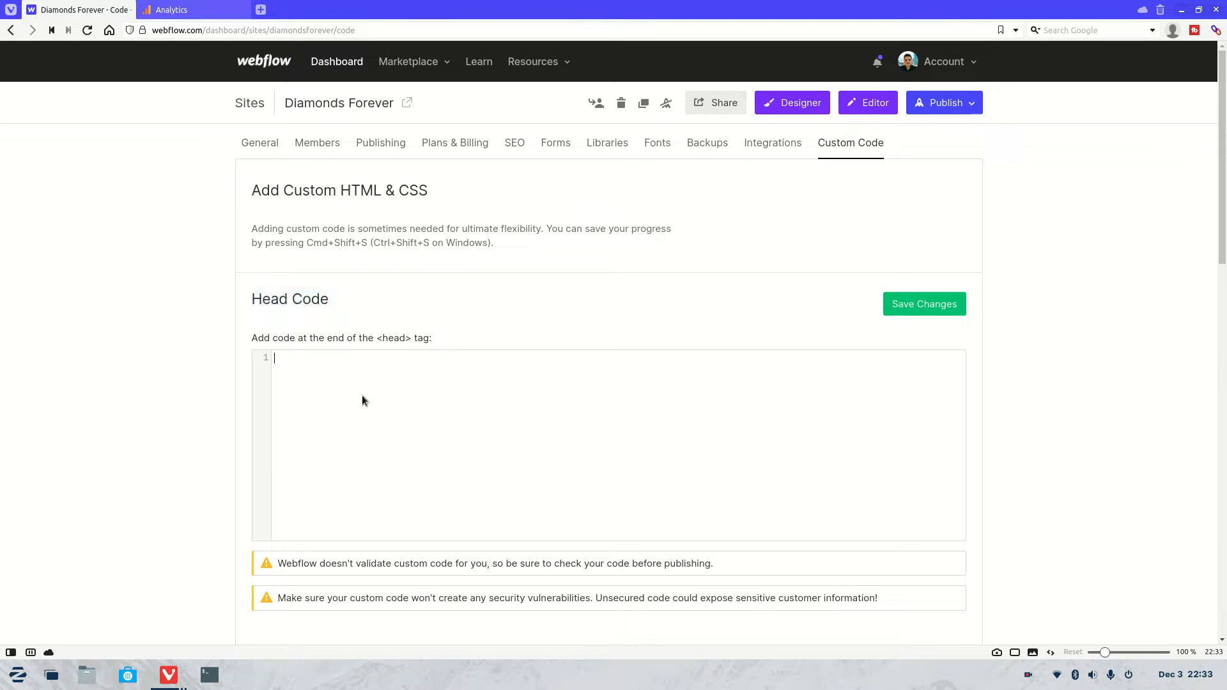
pyautogui.moveTo(396, 393)
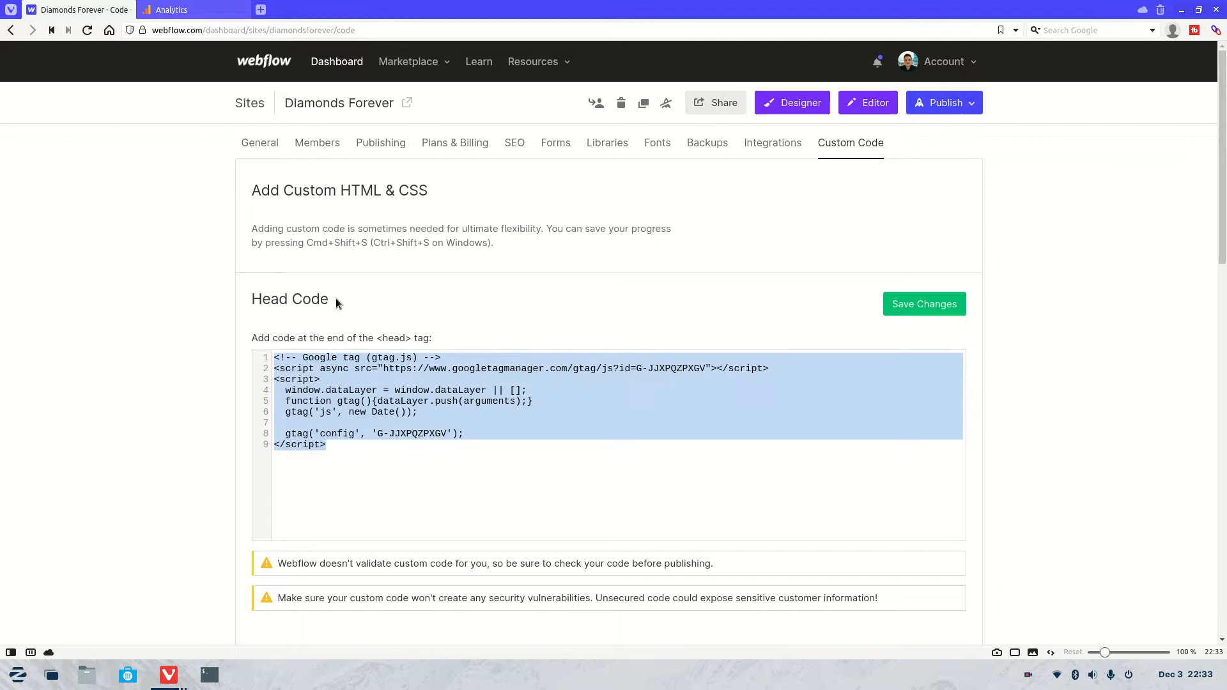
pyautogui.moveTo(923, 304)
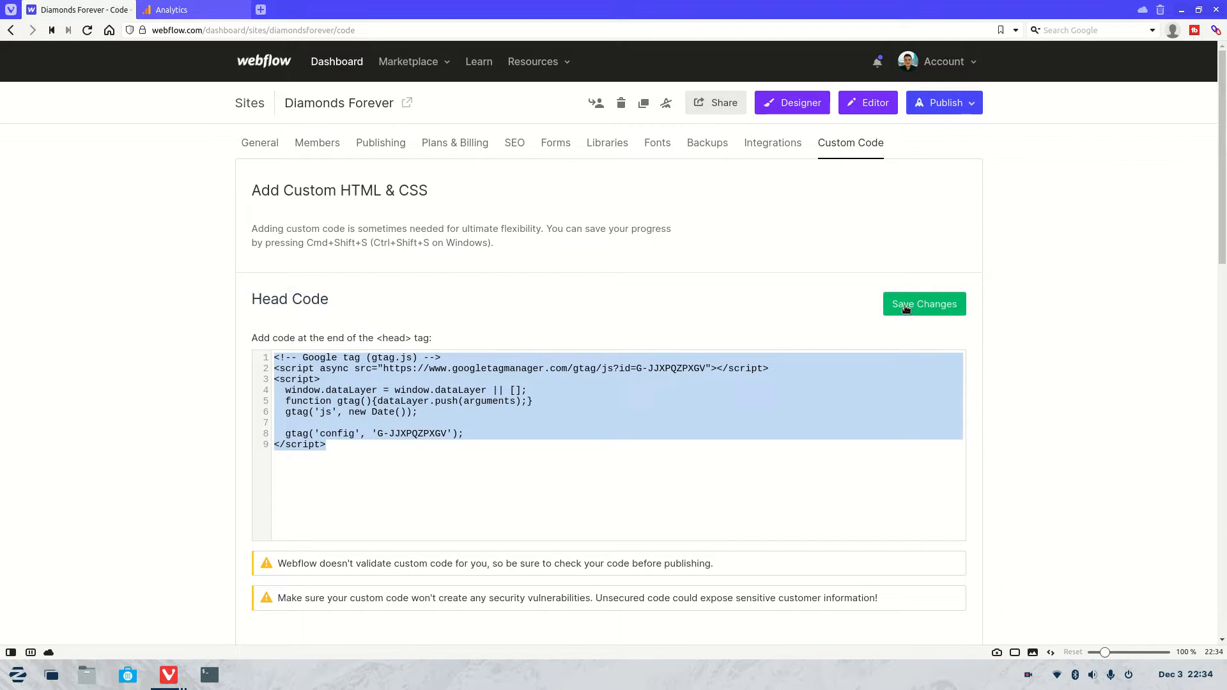
pyautogui.click(923, 305)
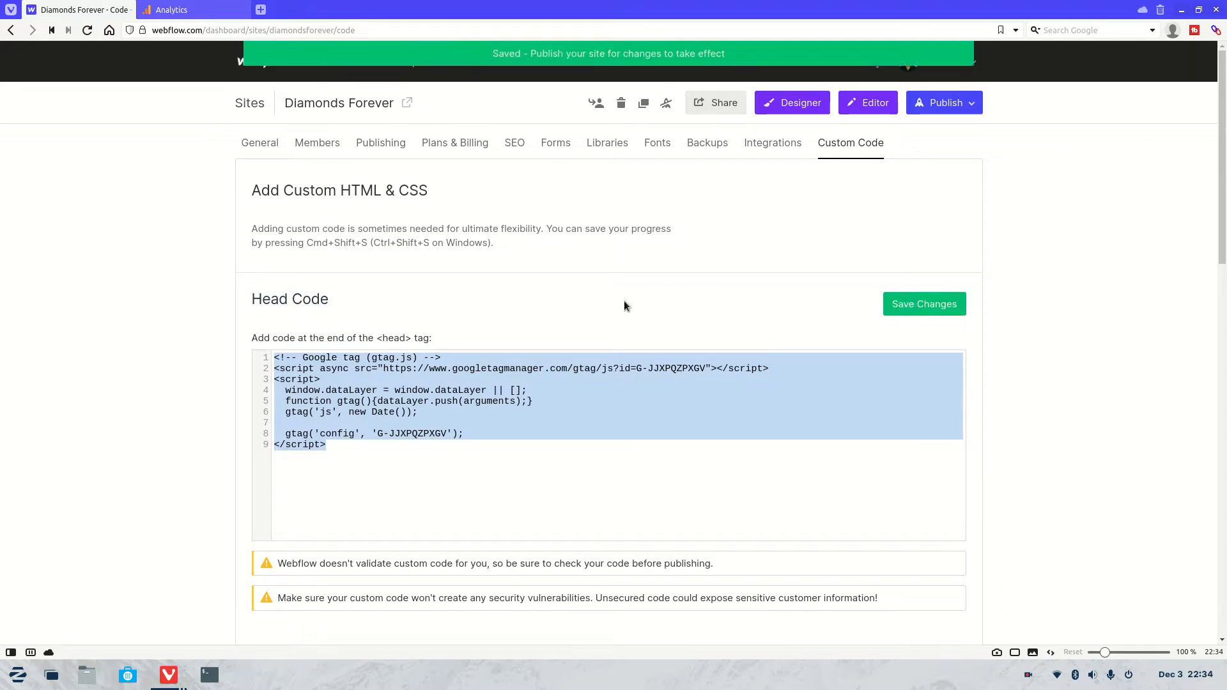
# Step: Look at the Publish options and cancel without republishing the site
pyautogui.click(944, 102)
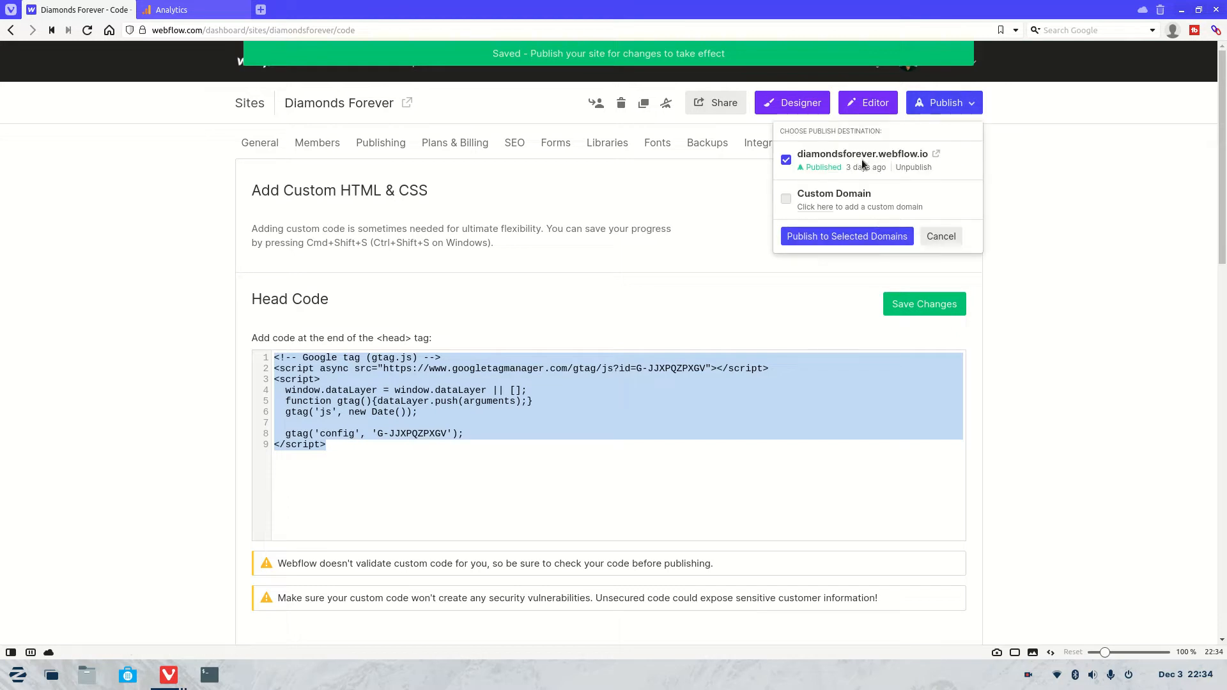
pyautogui.click(940, 236)
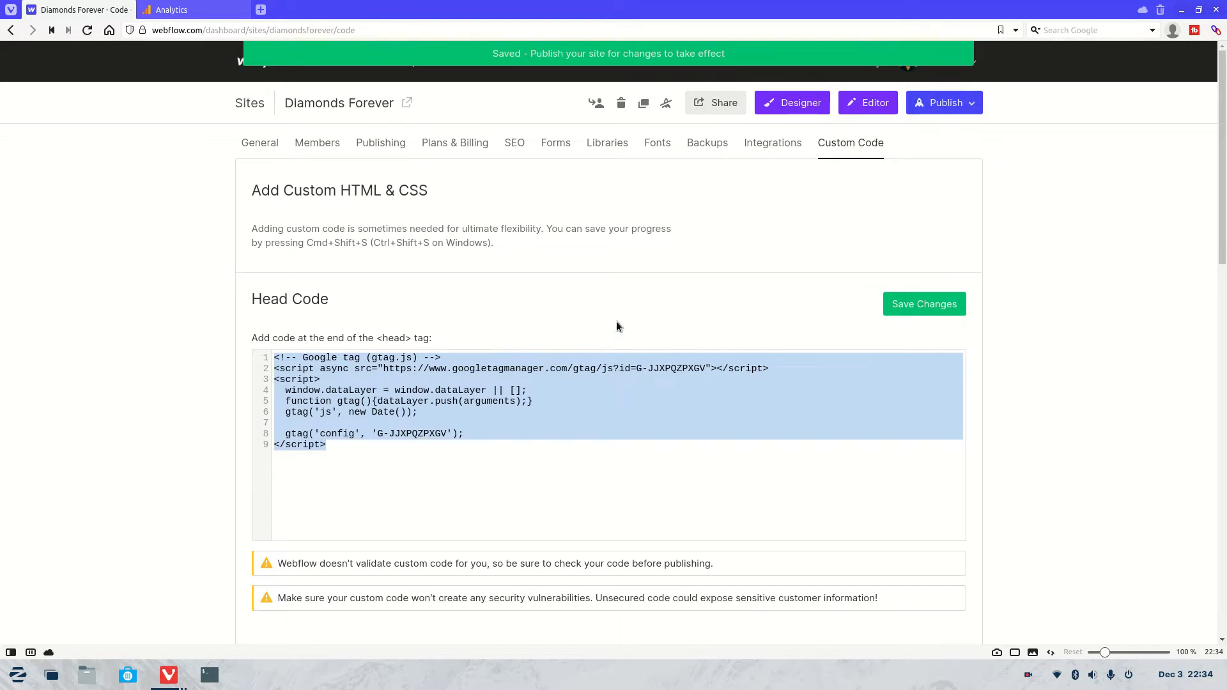
pyautogui.click(556, 430)
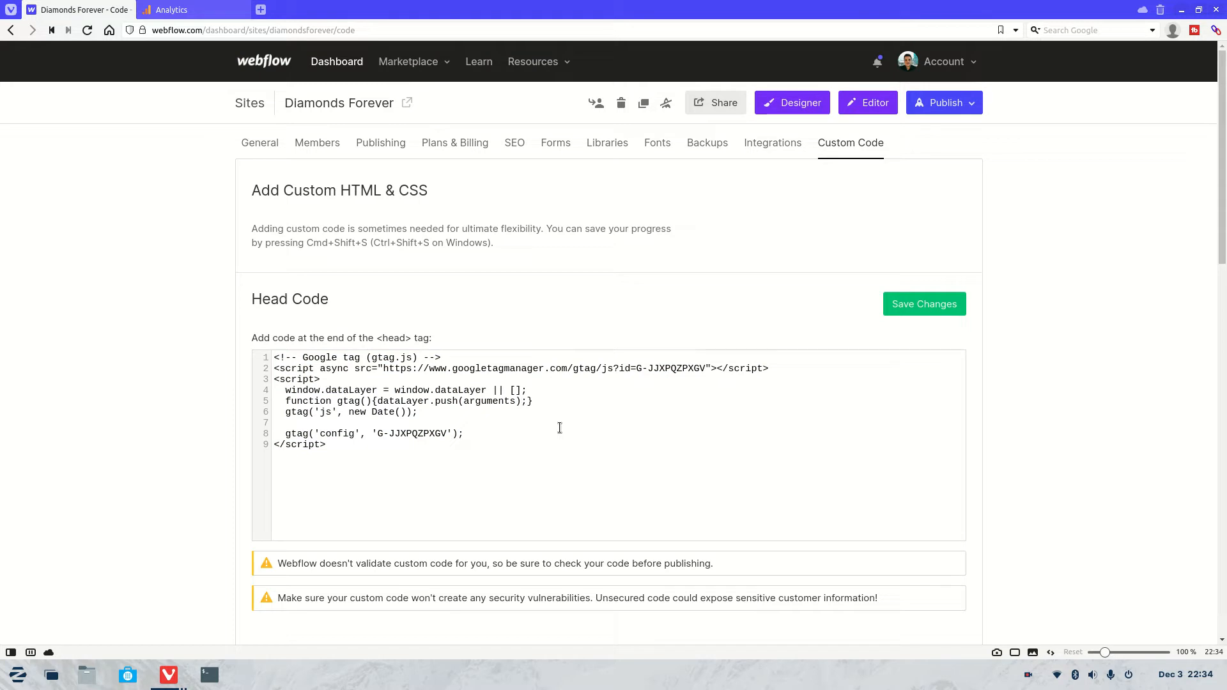
pyautogui.moveTo(192, 9)
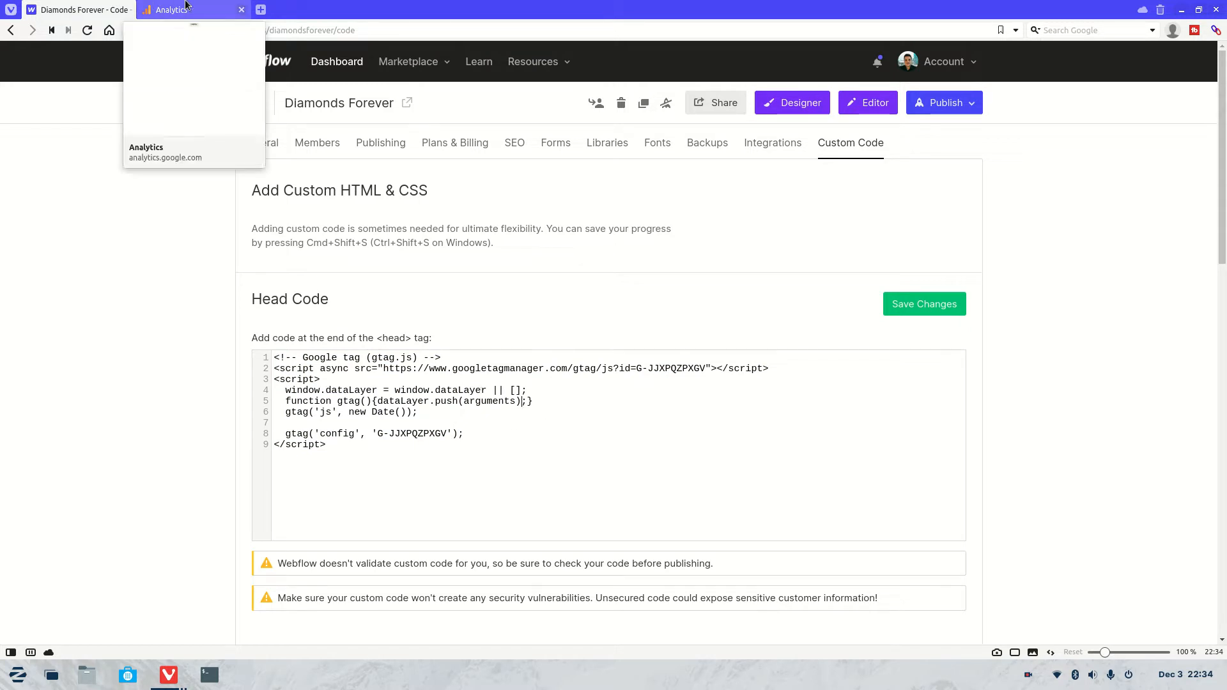
pyautogui.moveTo(210, 142)
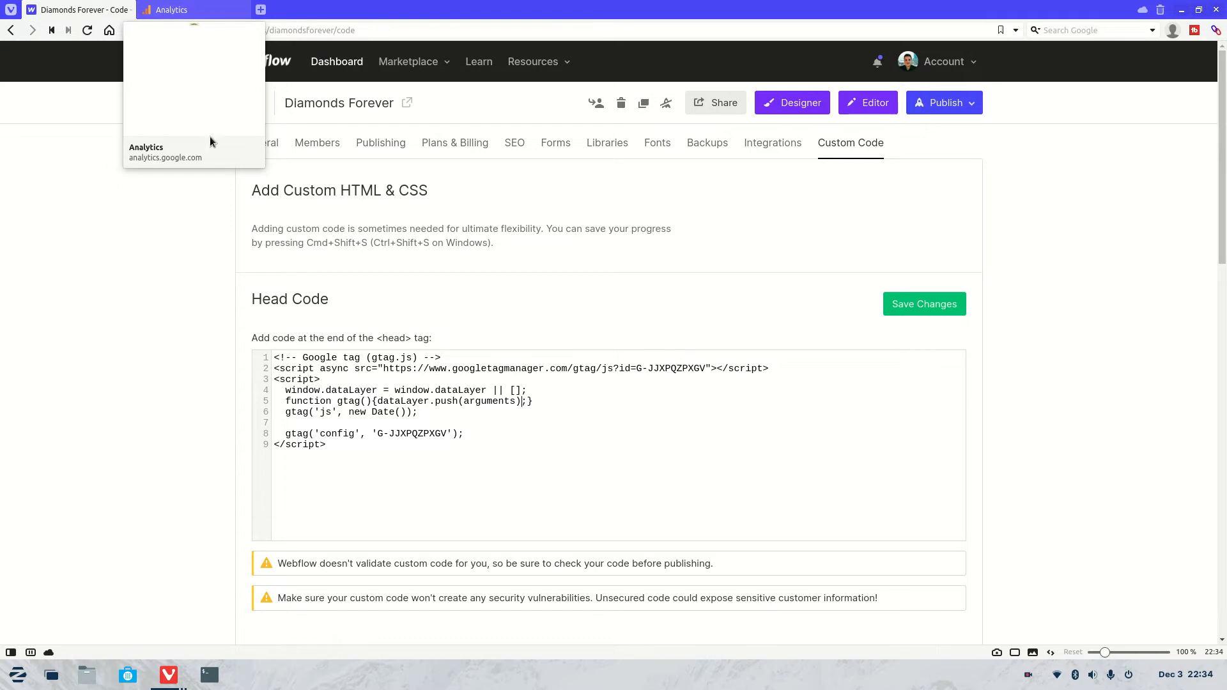
pyautogui.moveTo(423, 306)
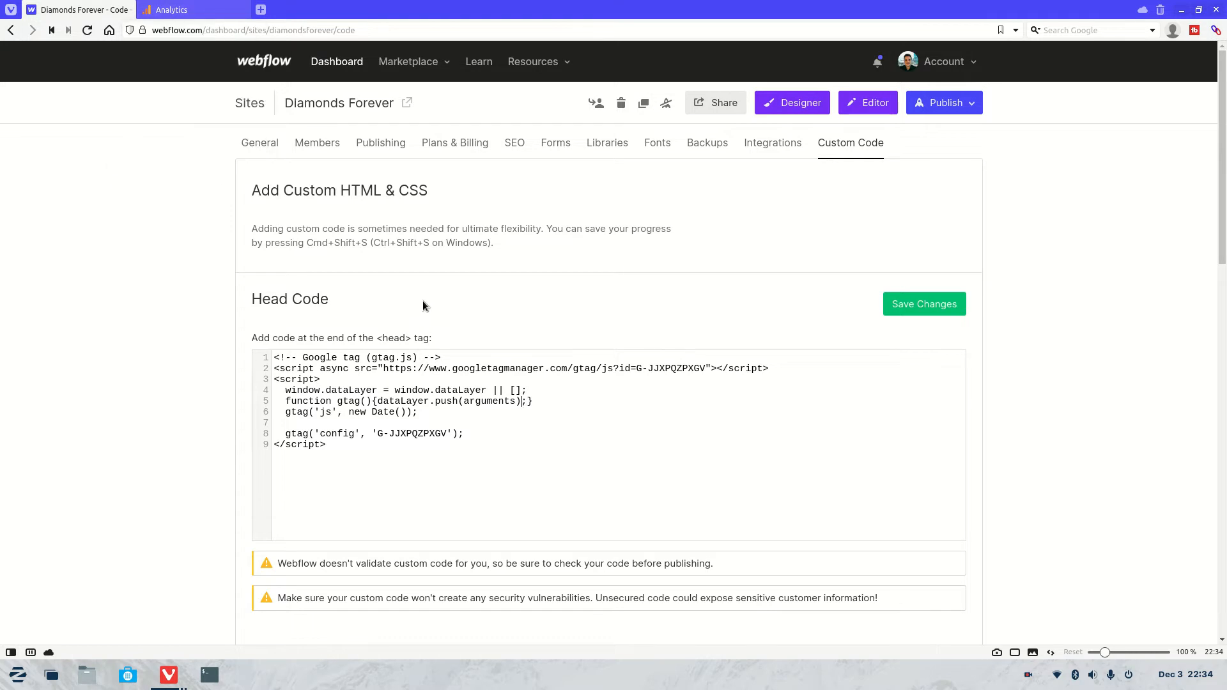
pyautogui.moveTo(399, 397)
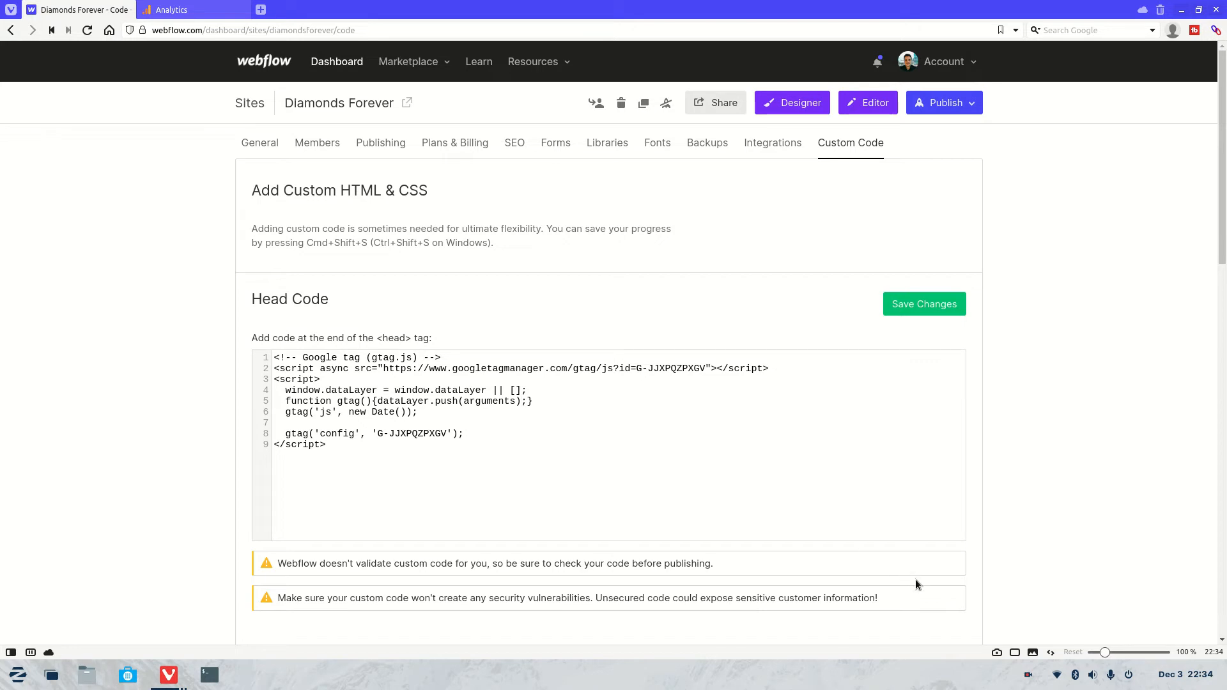
pyautogui.moveTo(939, 576)
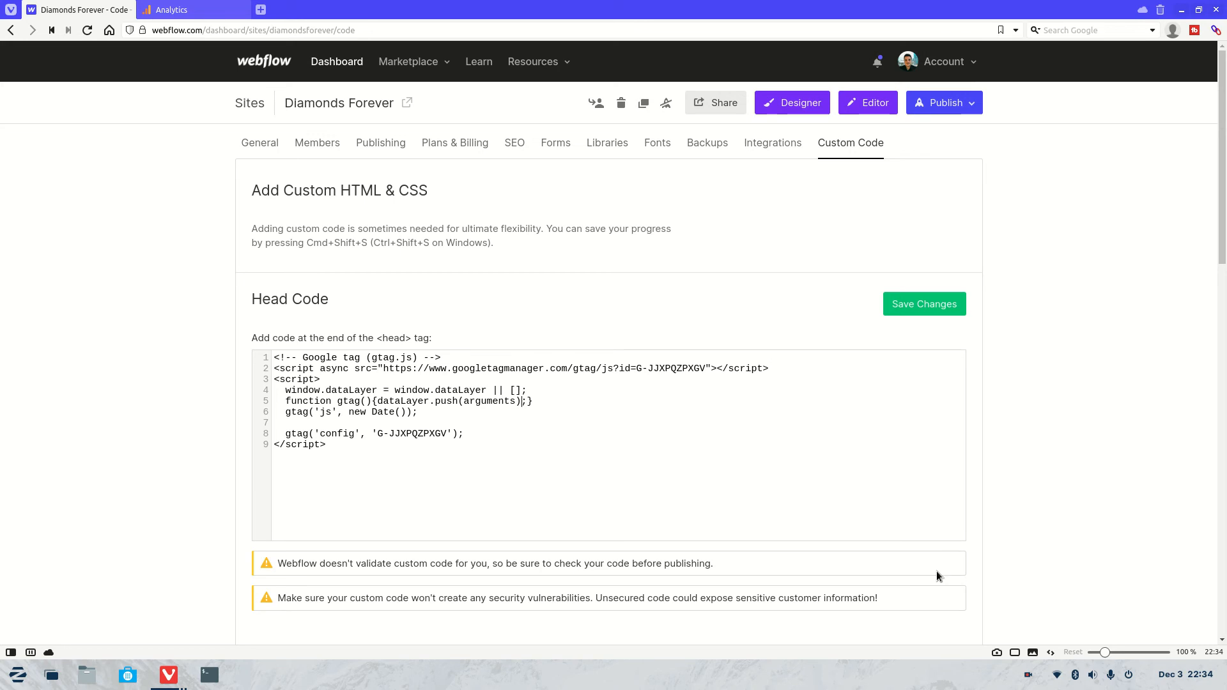
pyautogui.click(1027, 673)
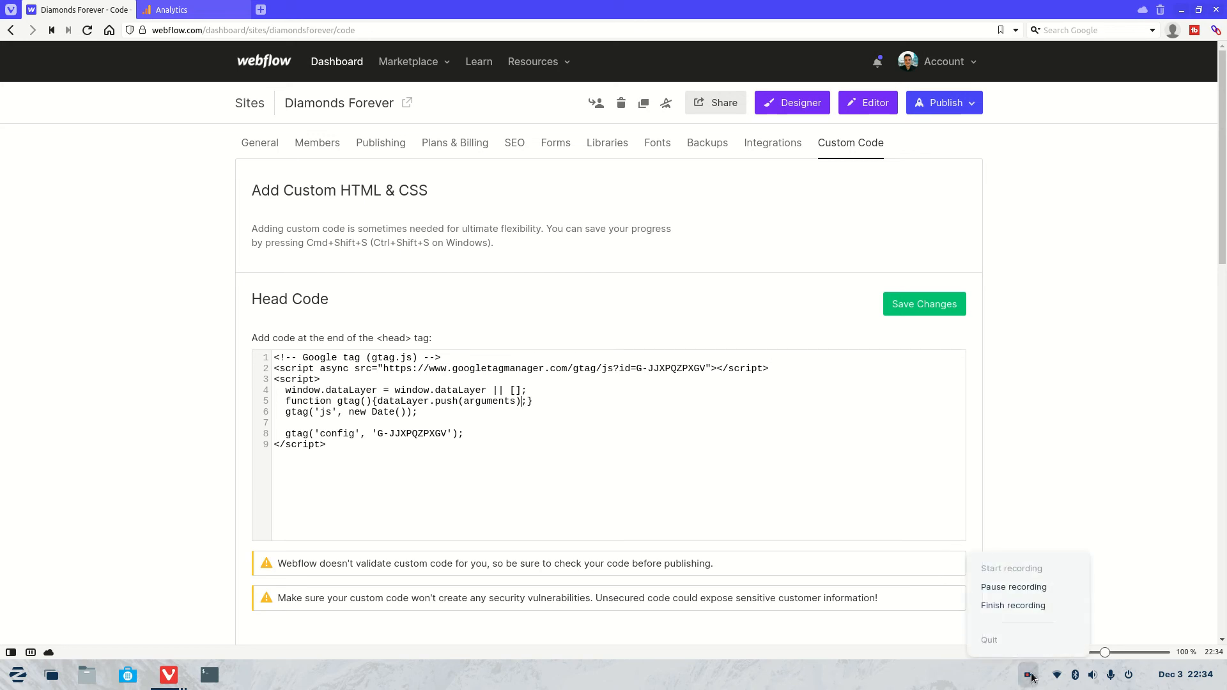